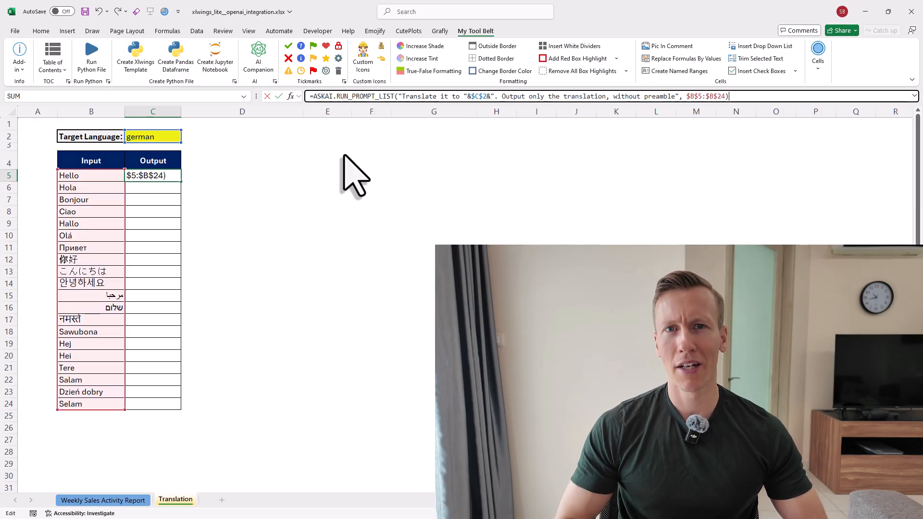
Leave the finished ASKAI formula in C5 and switch to the new Translation workbook.
{"action": "key", "text": "Return"}
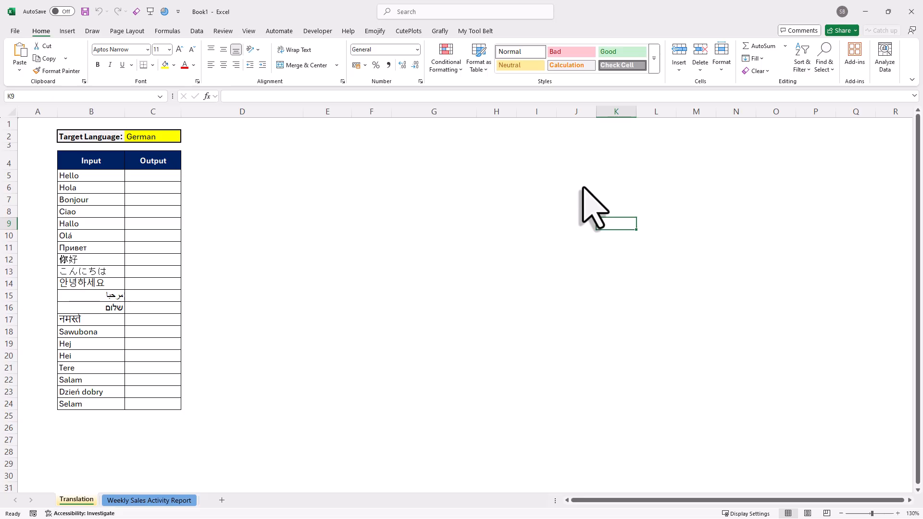
Search the add-ins store for 'xlwings lite' and add xlwings Lite to Excel.
{"action": "left_click", "coordinate": [853, 59]}
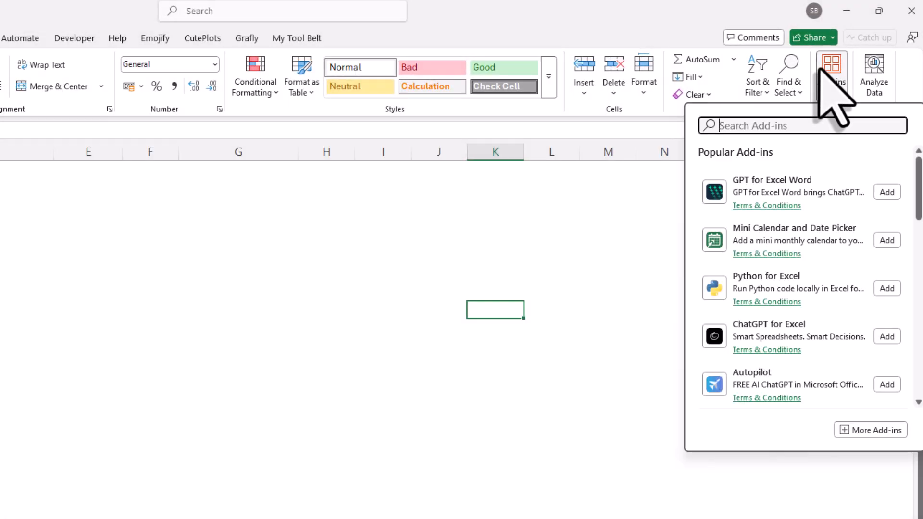
{"action": "type", "text": "xlwings li"}
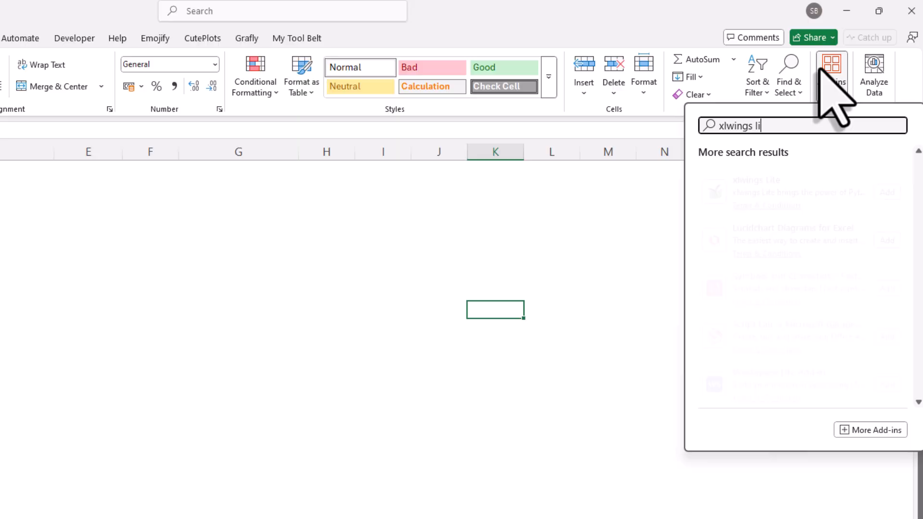
{"action": "type", "text": "te"}
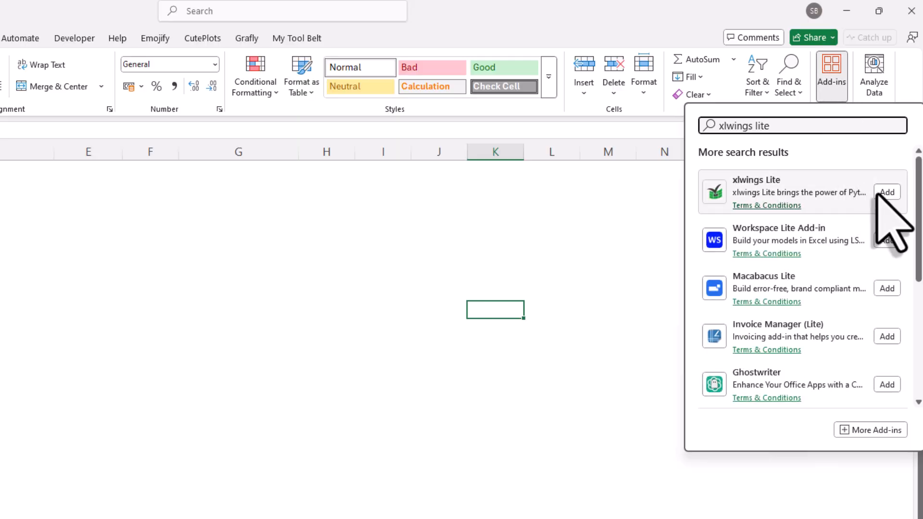
{"action": "left_click", "coordinate": [885, 191]}
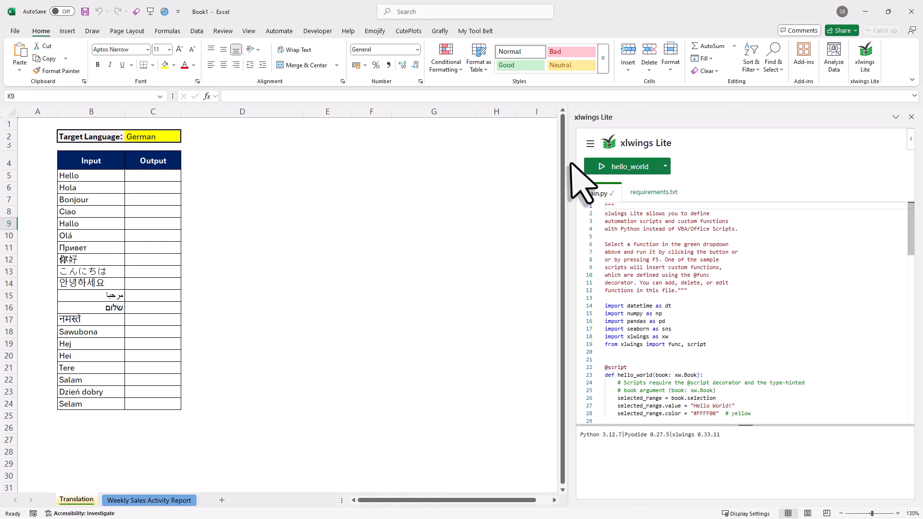
{"action": "mouse_move", "coordinate": [753, 319]}
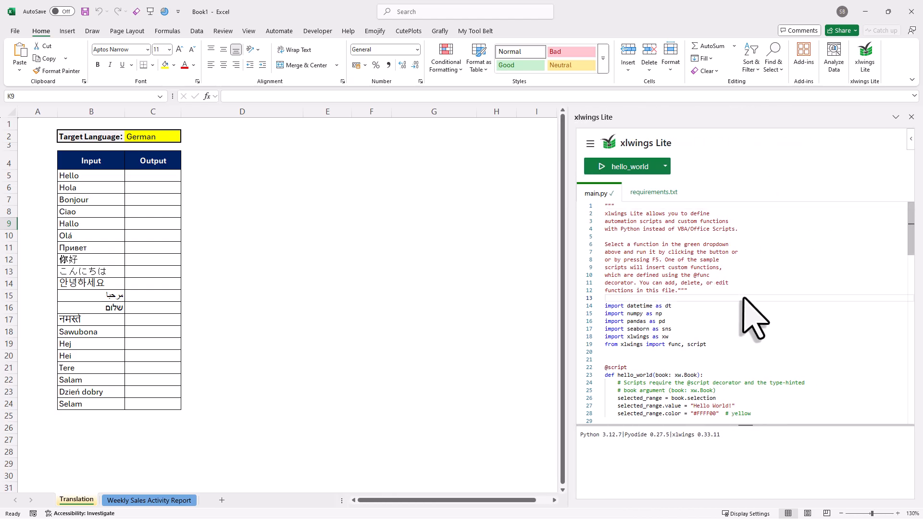
{"action": "scroll", "scroll_direction": "down", "scroll_amount": 3}
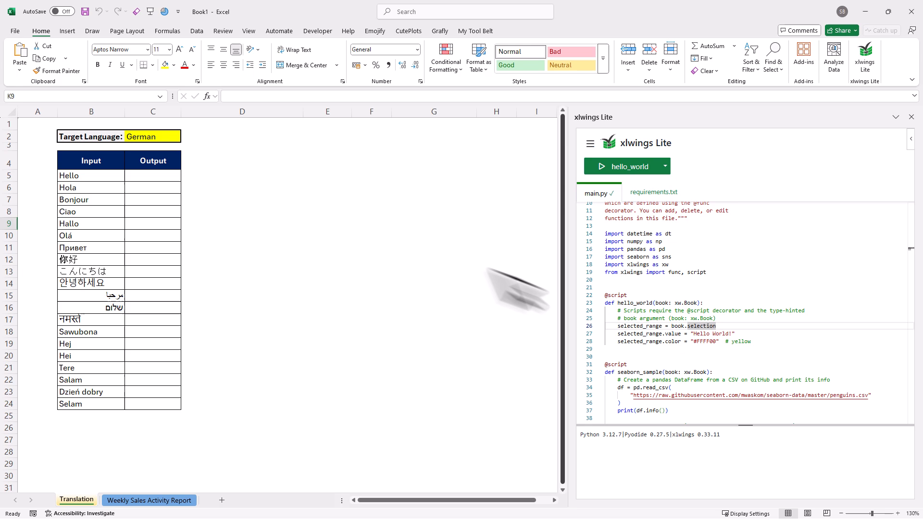
{"action": "left_click", "coordinate": [433, 259]}
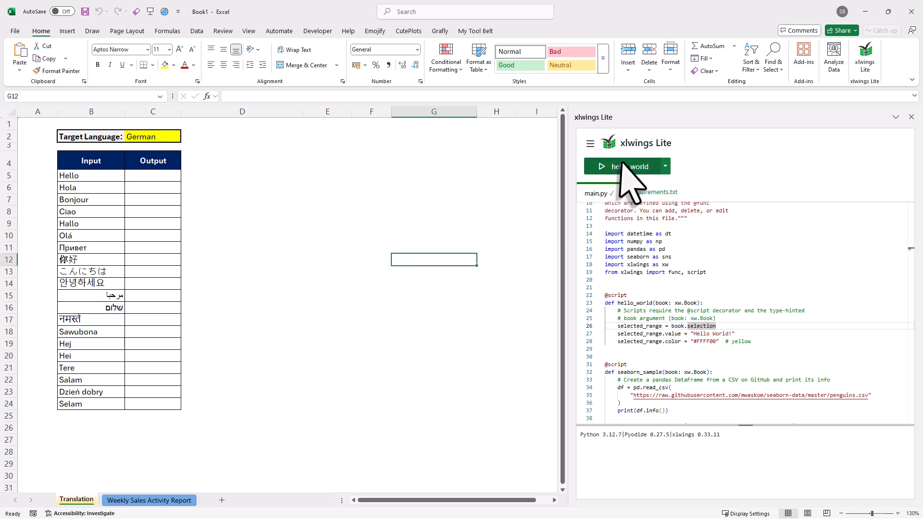
{"action": "left_click", "coordinate": [619, 166]}
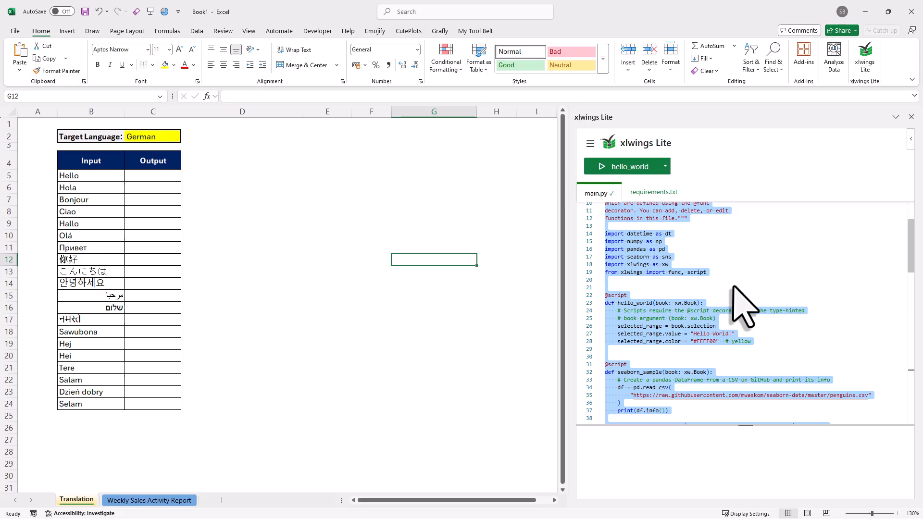
Paste the OpenAI ASKAI code into main.py and add tabulate below openai in requirements.txt.
{"action": "scroll", "scroll_direction": "down", "scroll_amount": 3}
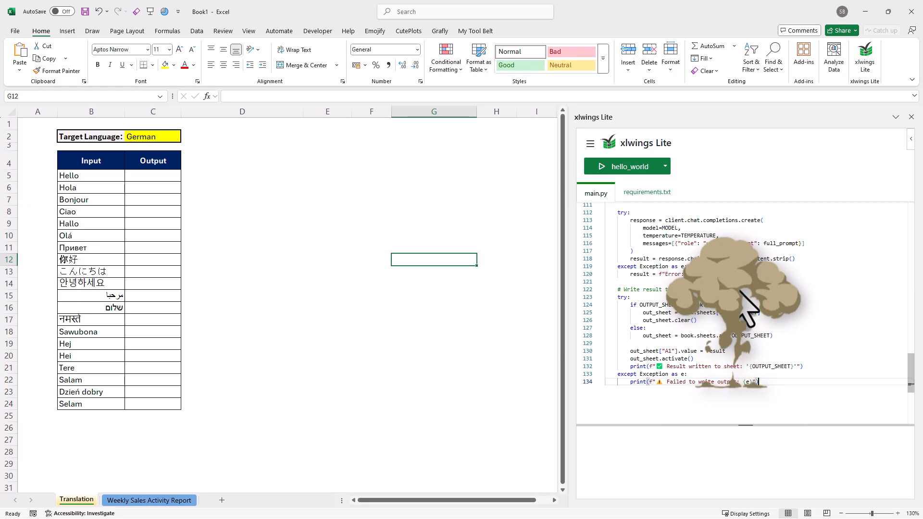
{"action": "left_click", "coordinate": [600, 166]}
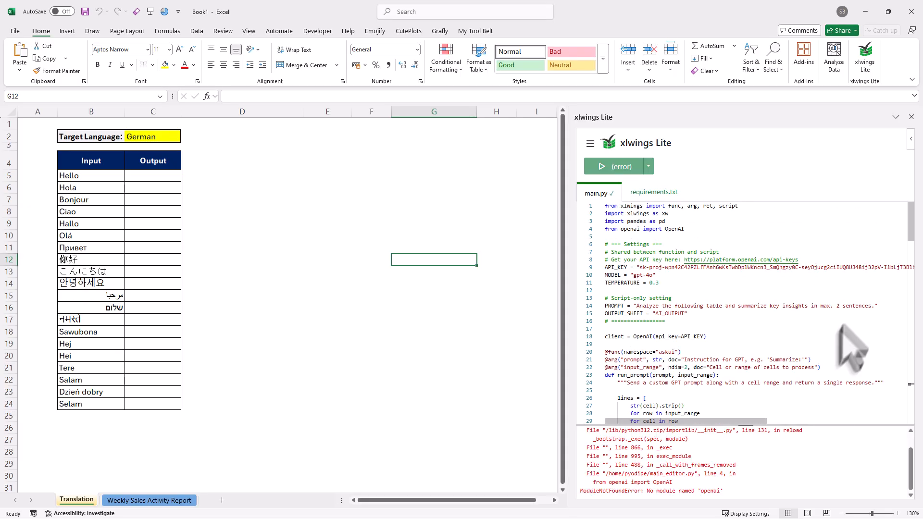
{"action": "left_click", "coordinate": [648, 192]}
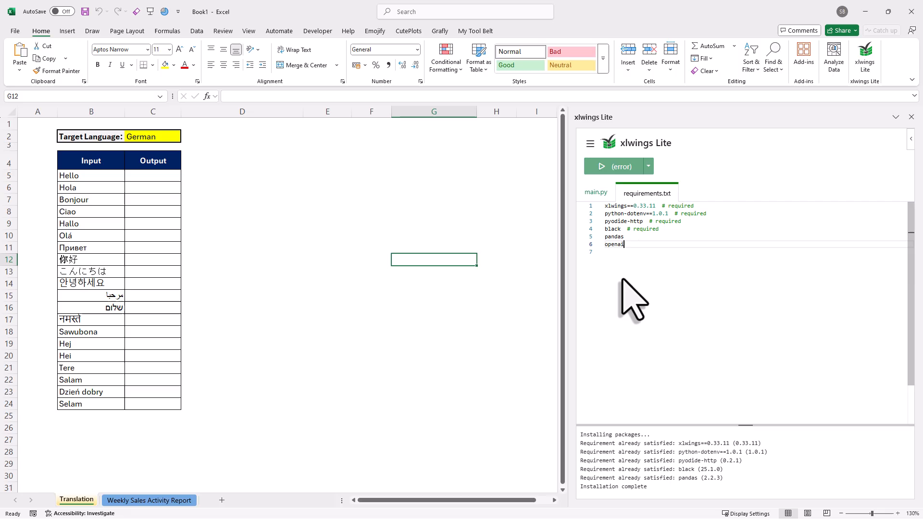
{"action": "type", "text": "tabulate"}
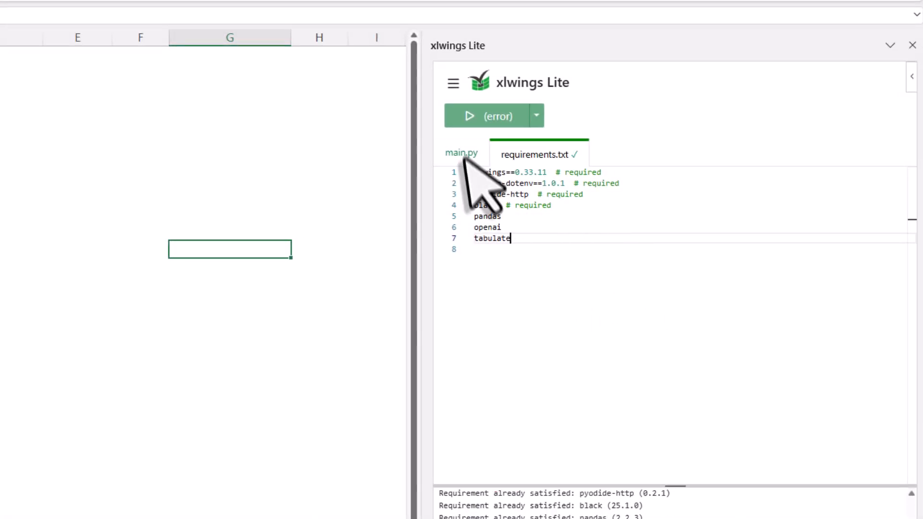
{"action": "left_click", "coordinate": [462, 153]}
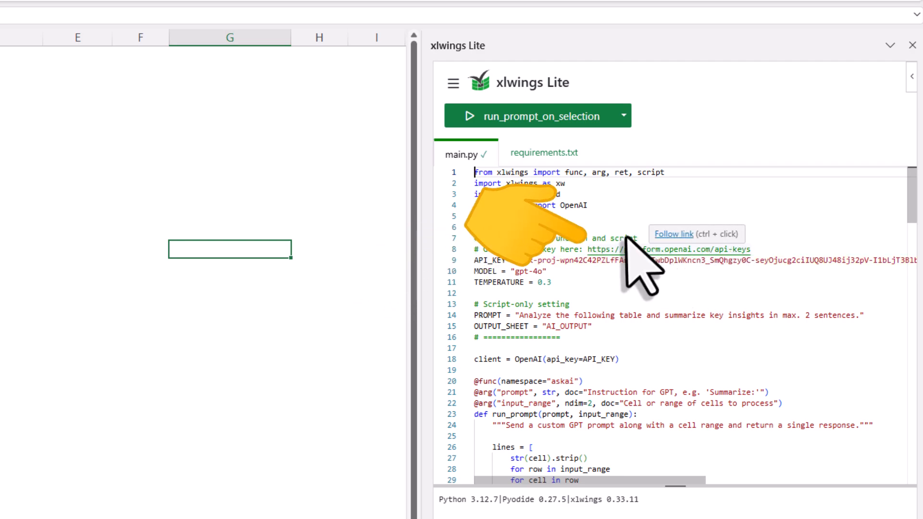
On the OpenAI API keys page generate a new secret key named testtodelete and dismiss the confirmation.
{"action": "left_click", "coordinate": [673, 233]}
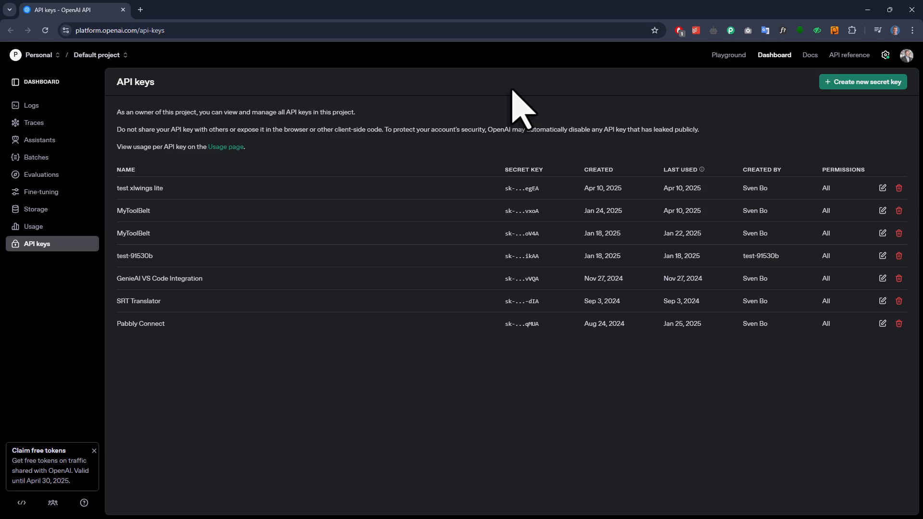
{"action": "mouse_move", "coordinate": [809, 138]}
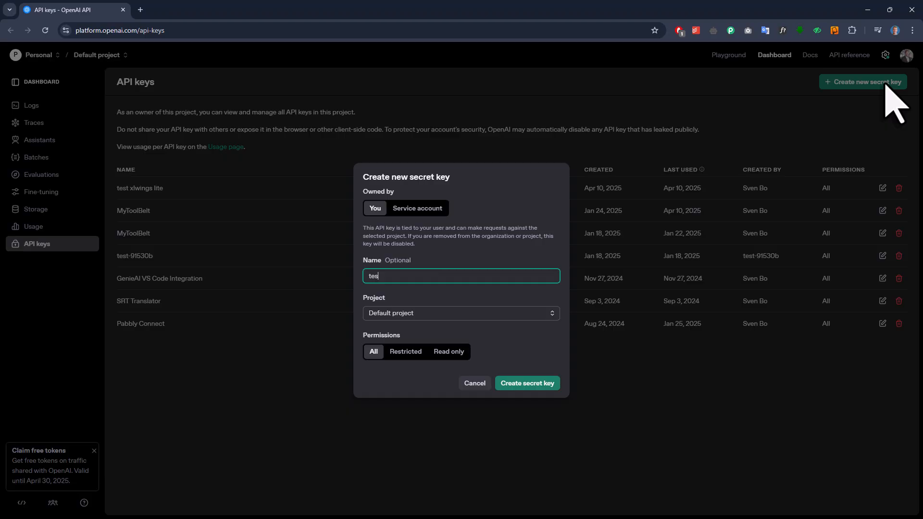
{"action": "type", "text": "todelete"}
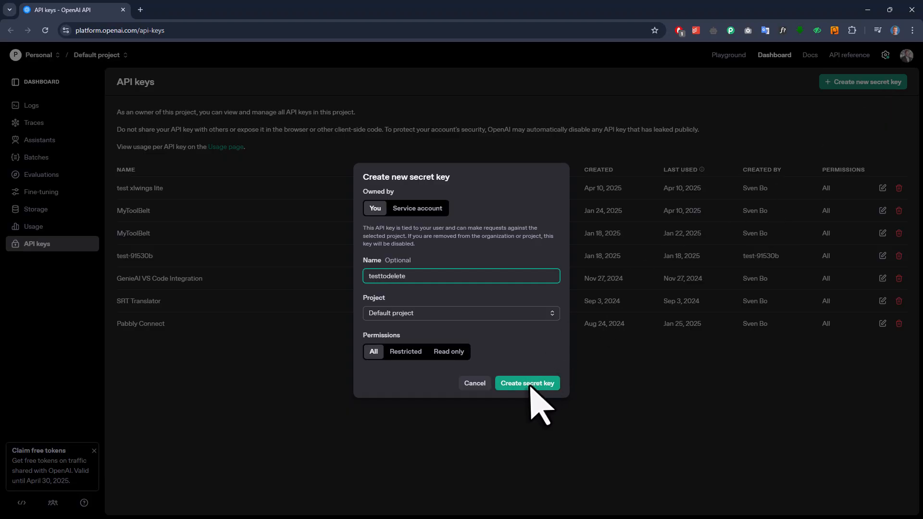
{"action": "left_click", "coordinate": [526, 383]}
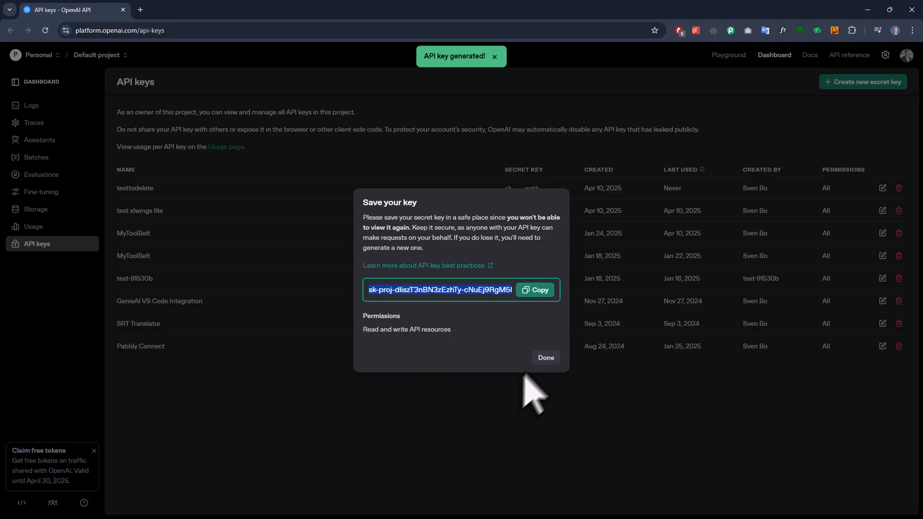
{"action": "left_click", "coordinate": [544, 357]}
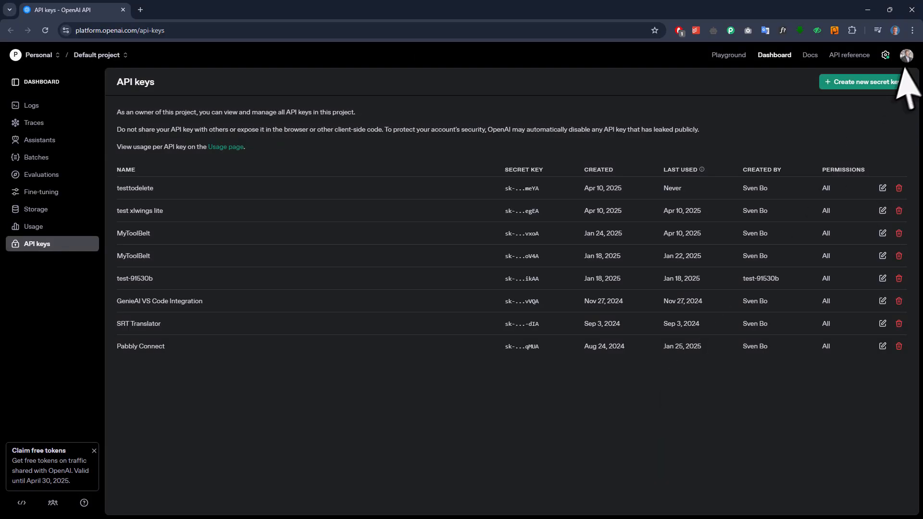
Browse the OpenAI organization settings, then return to the Excel translation table.
{"action": "left_click", "coordinate": [884, 55]}
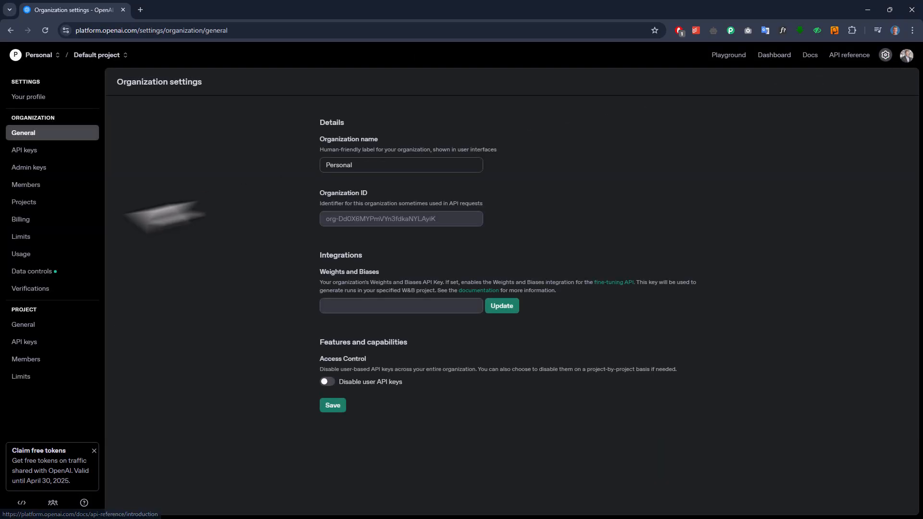
{"action": "left_click", "coordinate": [21, 219]}
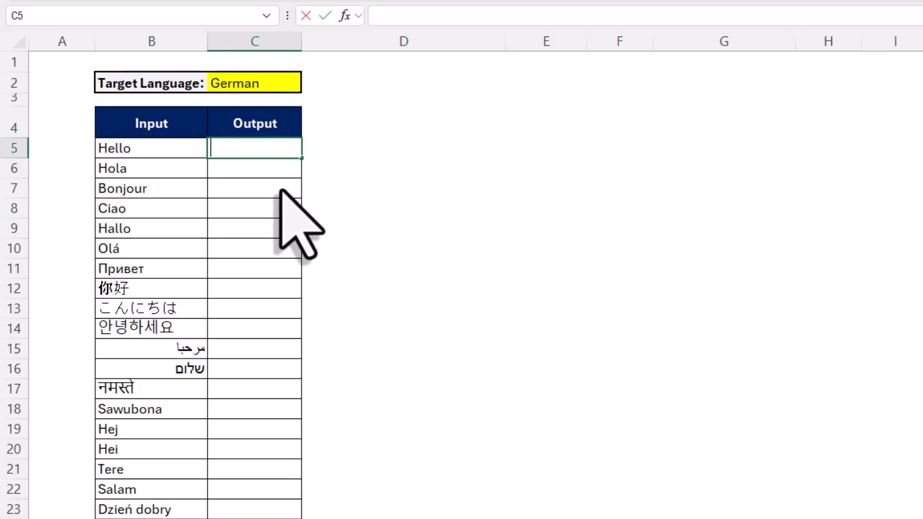
Enter =ASKAI.RUN_PROMPT("Translate to German. Output should only contain the translation, without preamble",B5) in C5, returning Hallo.
{"action": "type", "text": "=ask"}
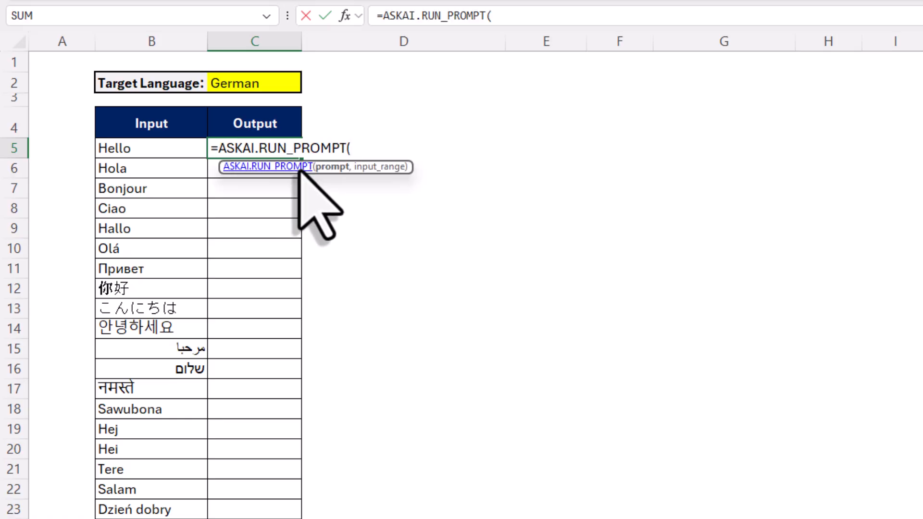
{"action": "type", "text": "\""}
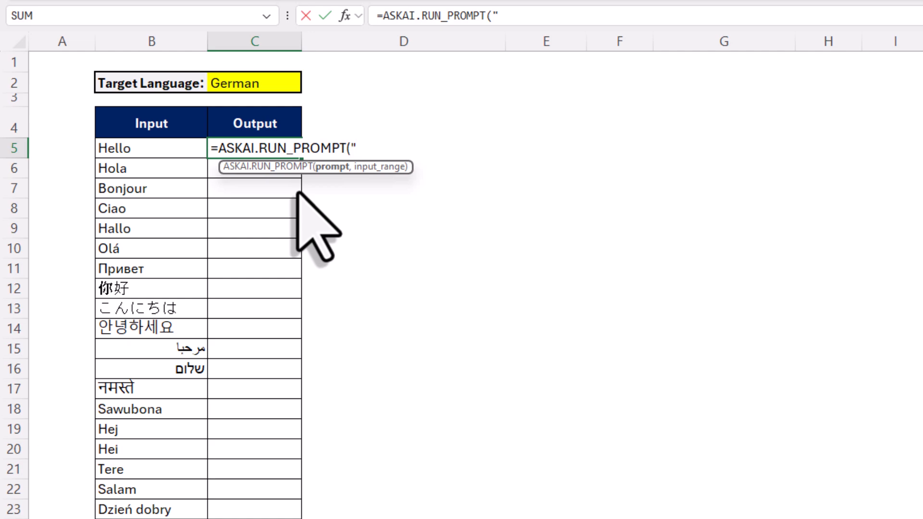
{"action": "type", "text": "Tra"}
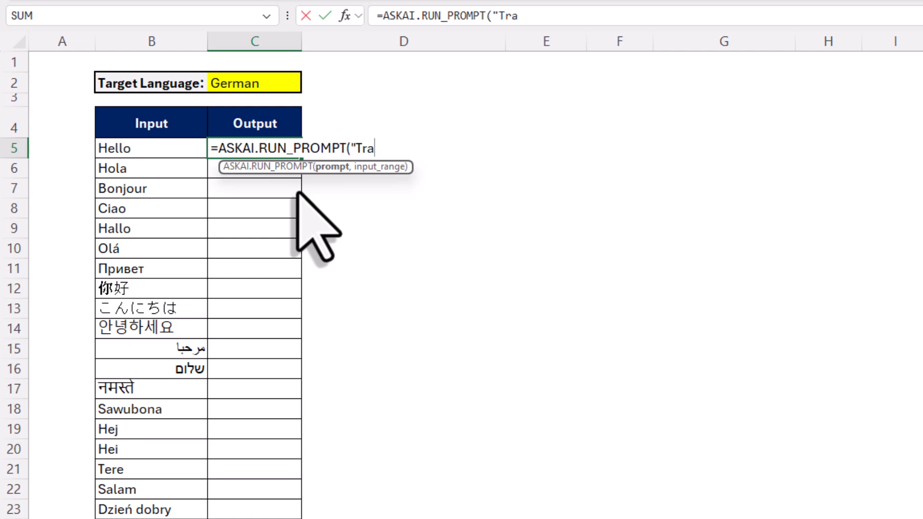
{"action": "type", "text": "nslate to Ger"}
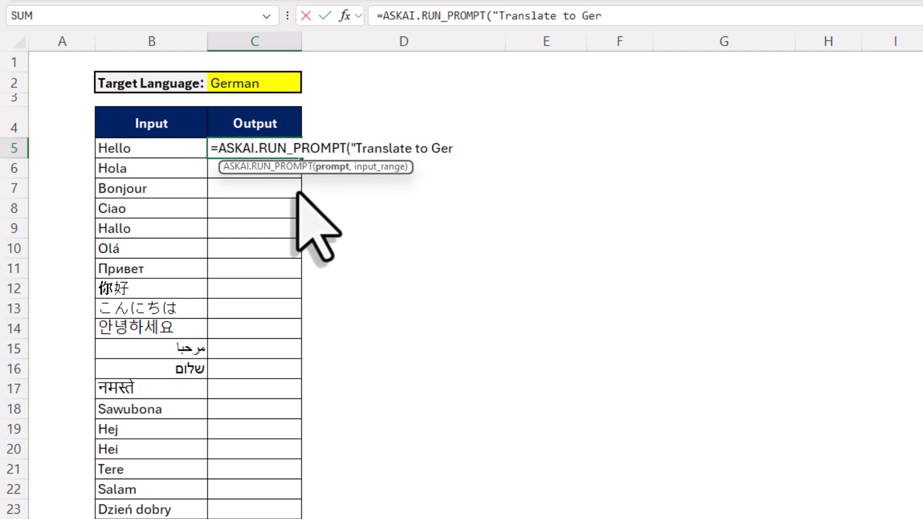
{"action": "type", "text": "man."}
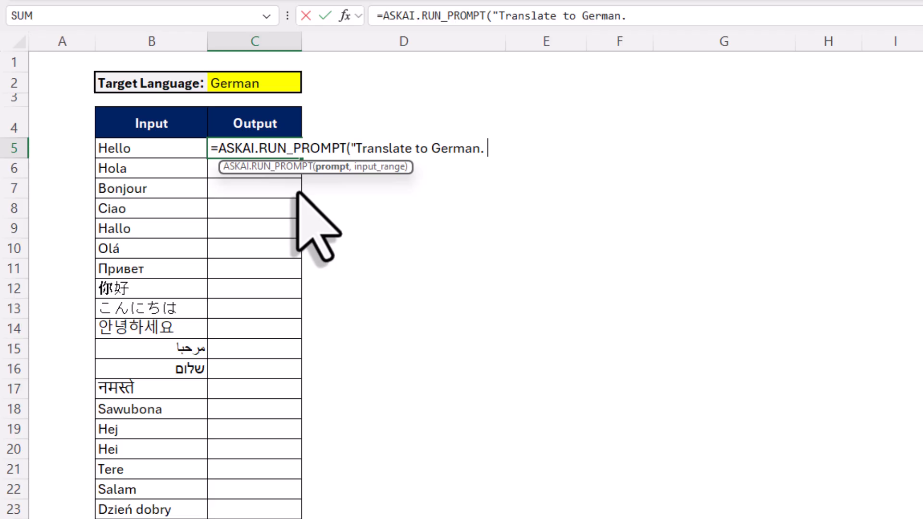
{"action": "type", "text": "Output should"}
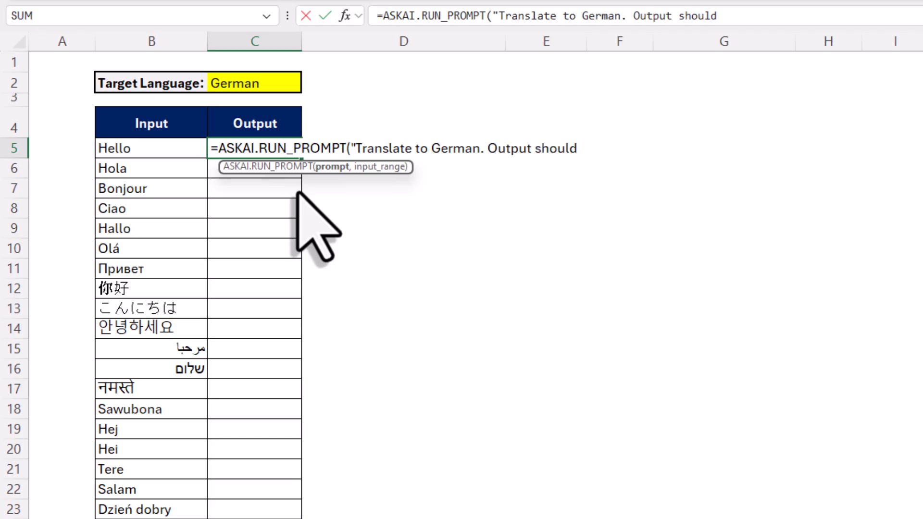
{"action": "type", "text": "only c"}
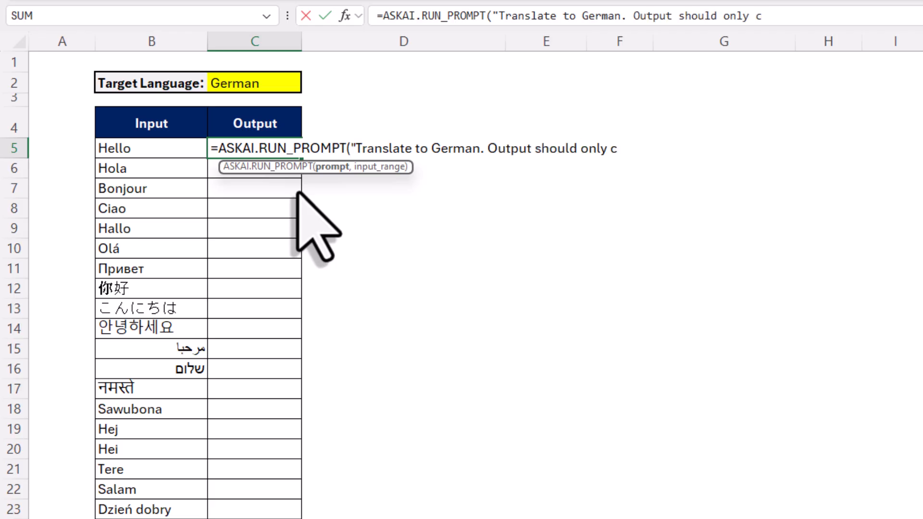
{"action": "type", "text": "ontain the tra"}
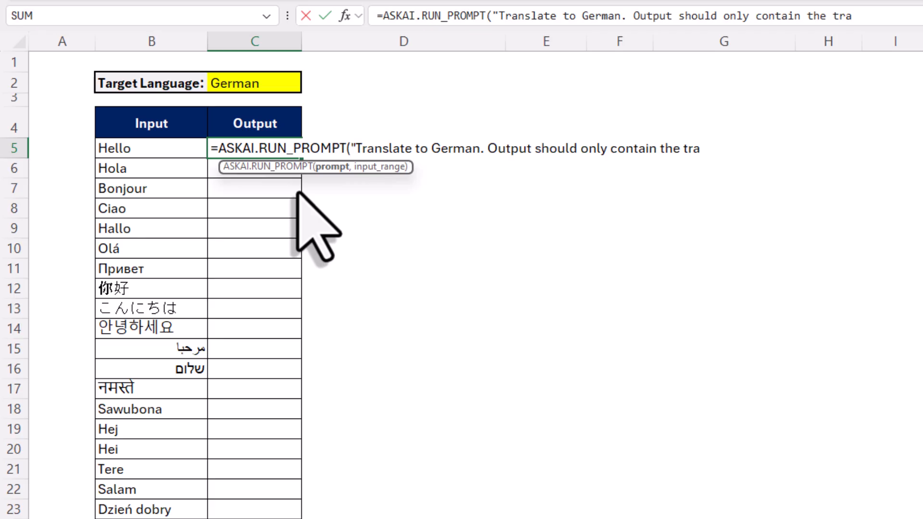
{"action": "type", "text": "translation, w"}
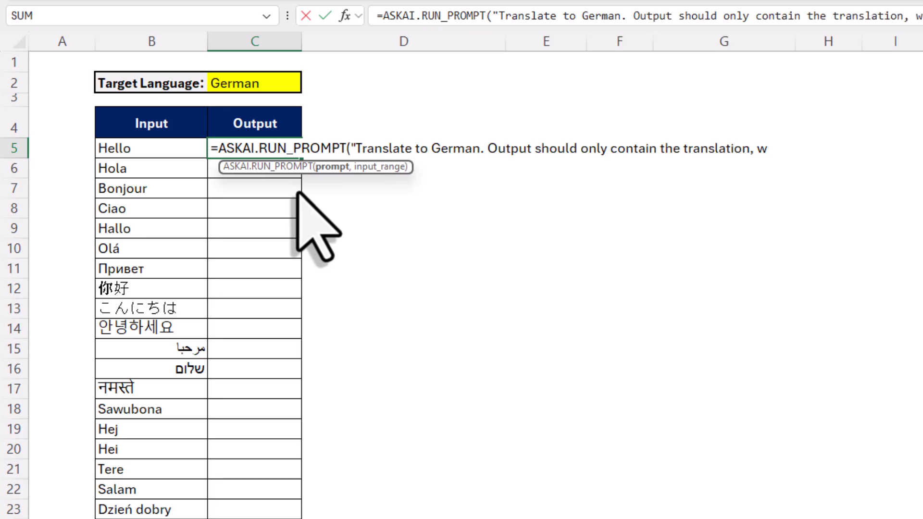
{"action": "type", "text": "ithout preamble\",B5)"}
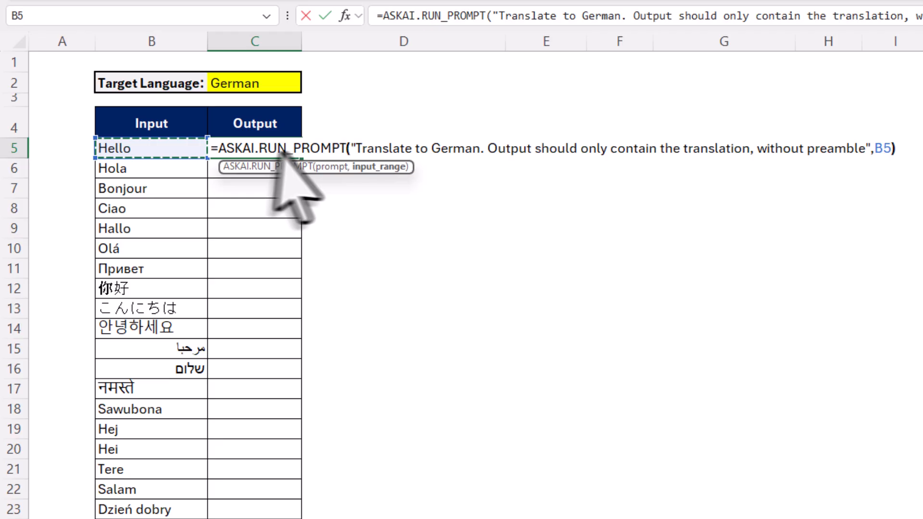
{"action": "mouse_move", "coordinate": [324, 200]}
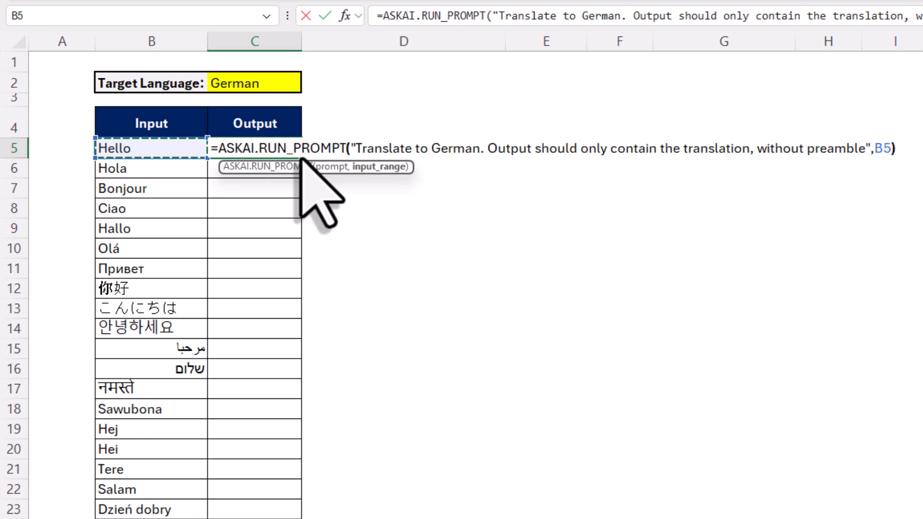
{"action": "key", "text": "Return"}
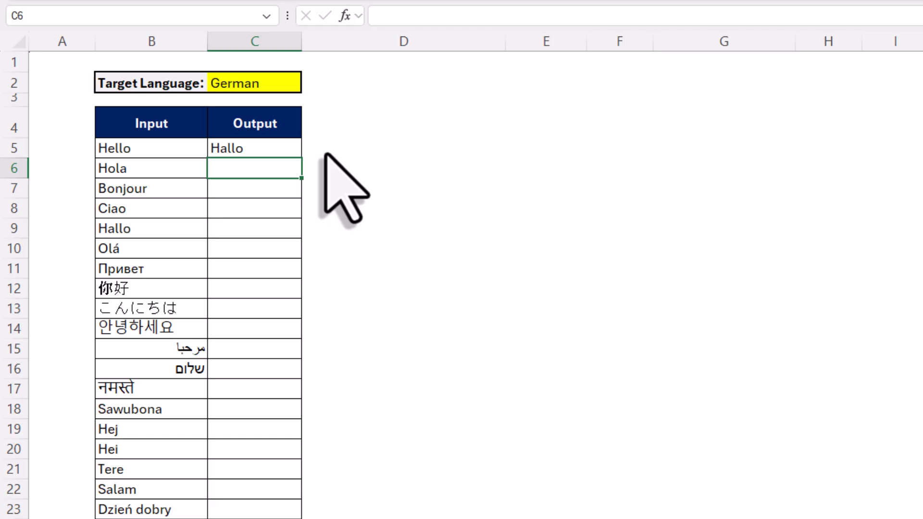
{"action": "mouse_move", "coordinate": [289, 177]}
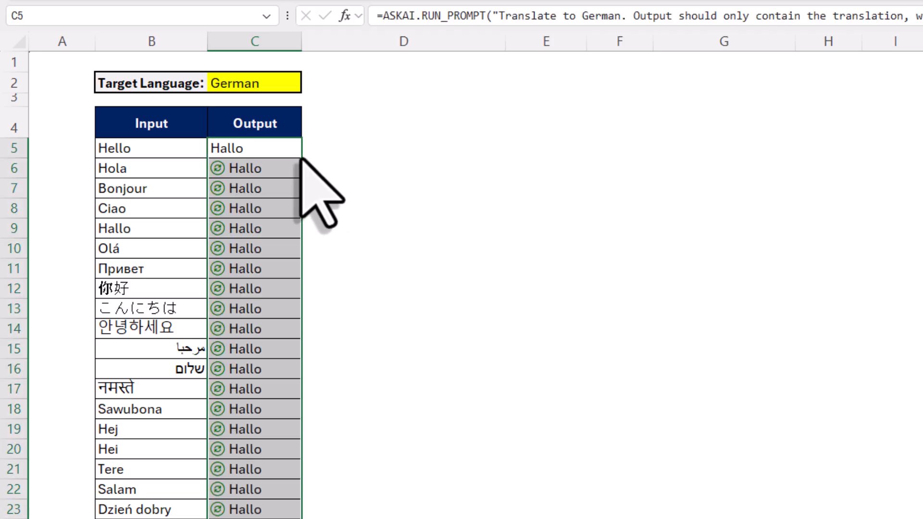
Fill C5's translation formula down to C24, inspect the outputs, then clear the column again.
{"action": "scroll", "scroll_direction": "down", "scroll_amount": 3}
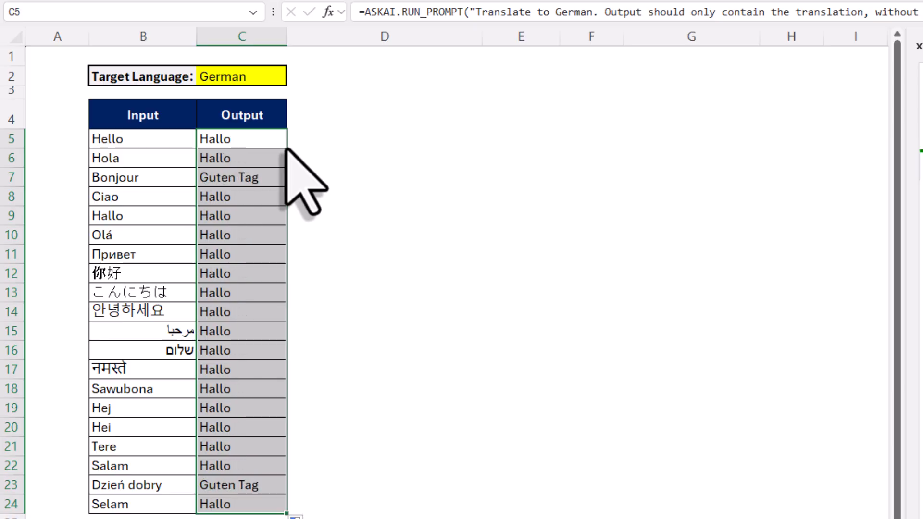
{"action": "left_click", "coordinate": [384, 177]}
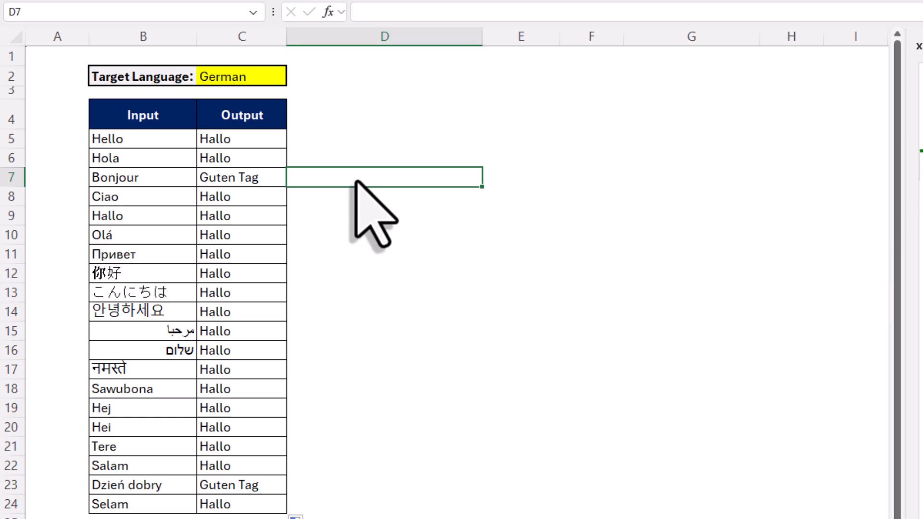
{"action": "left_click", "coordinate": [241, 138]}
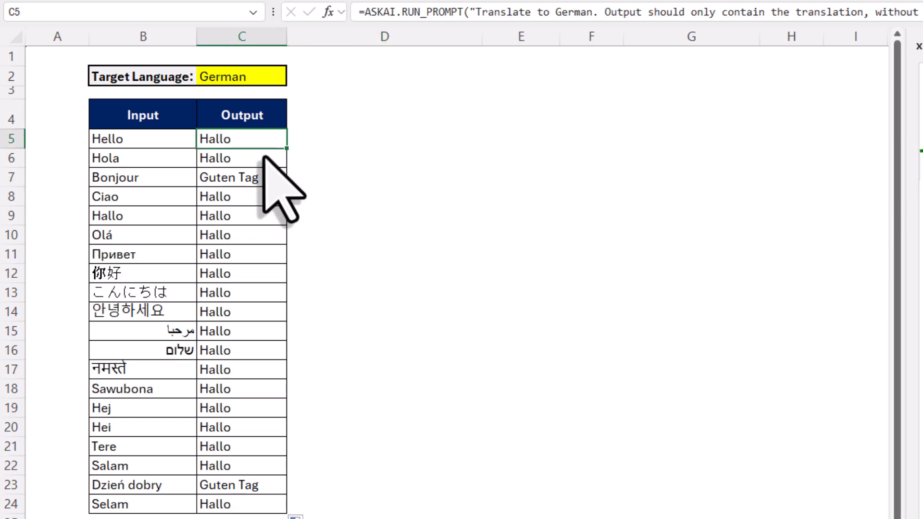
{"action": "left_click_drag", "start_coordinate": [241, 138], "coordinate": [241, 177]}
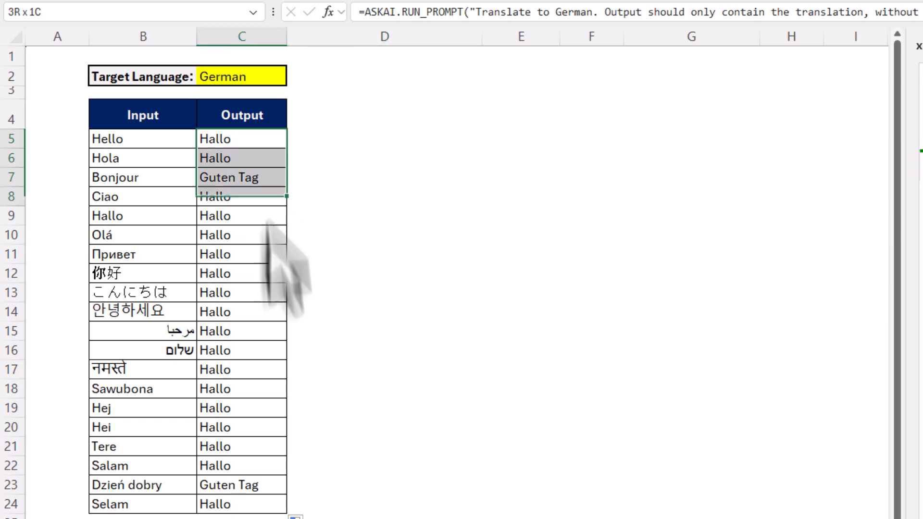
{"action": "left_click", "coordinate": [240, 138]}
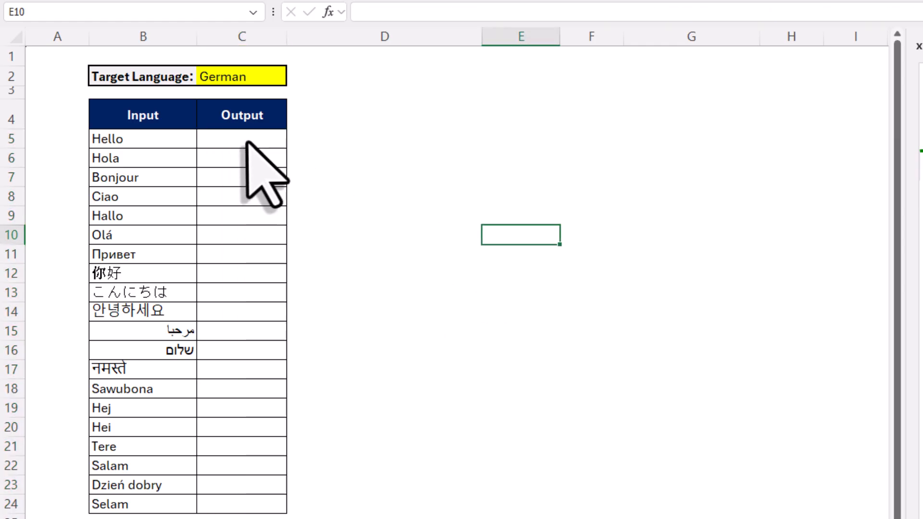
Enter =ASKAI.RUN_PROMPT_LIST("Translate to "&$C$2&". Output only the translation, no preamble",B5:B24) in C5, filling every row with Hallo.
{"action": "left_click", "coordinate": [241, 139]}
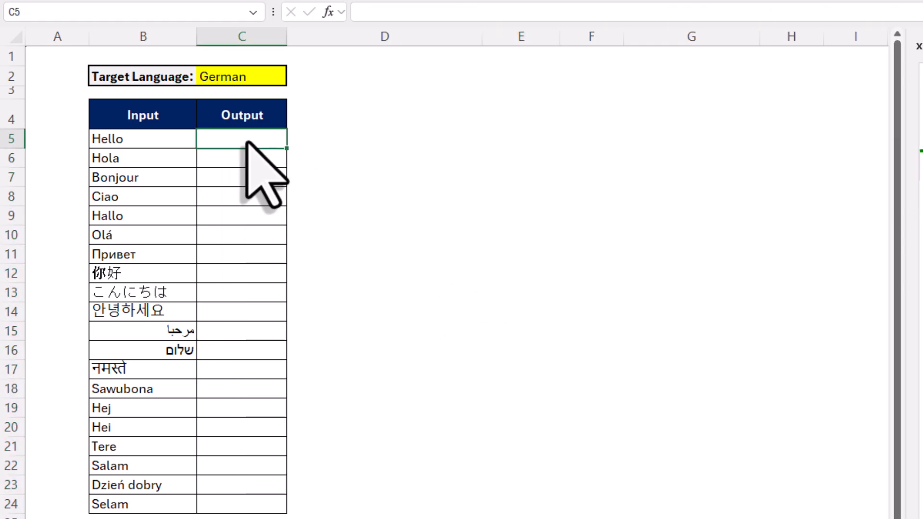
{"action": "type", "text": "=as"}
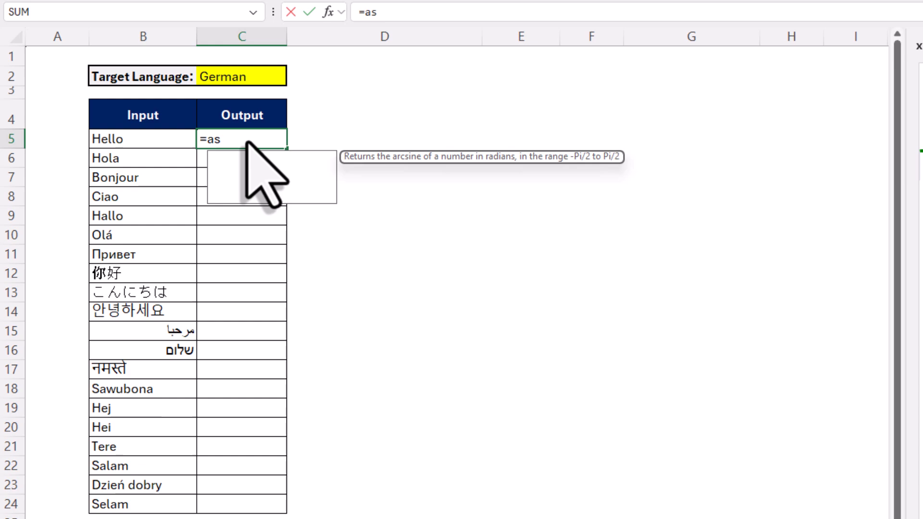
{"action": "type", "text": "ASKAI.RUN_PROMPT_LIST("}
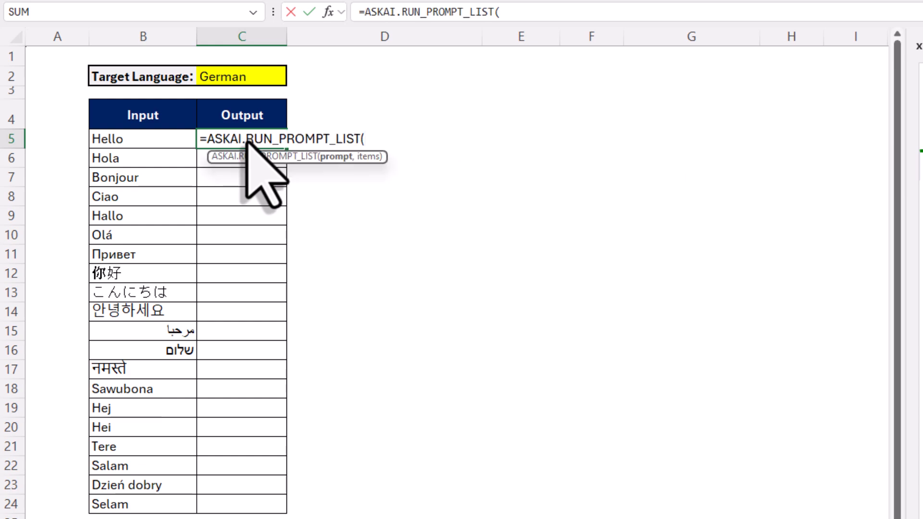
{"action": "type", "text": "\""}
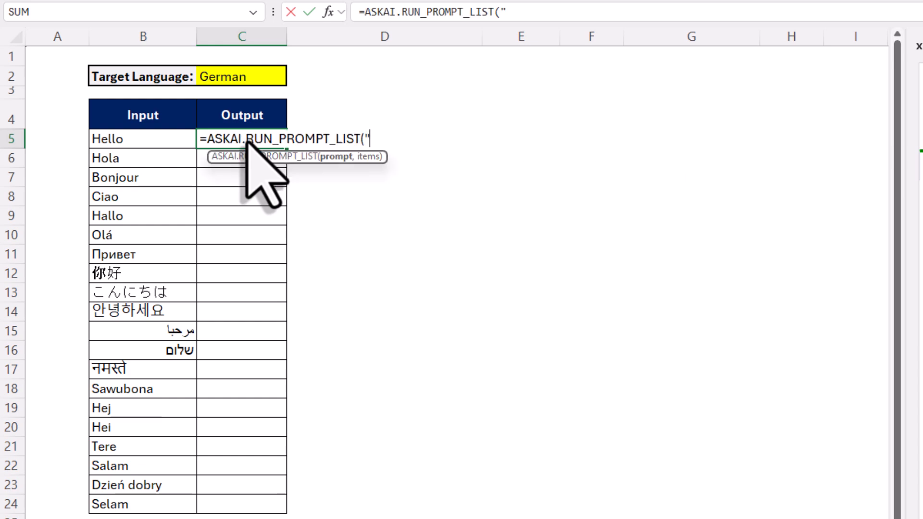
{"action": "type", "text": "Translat"}
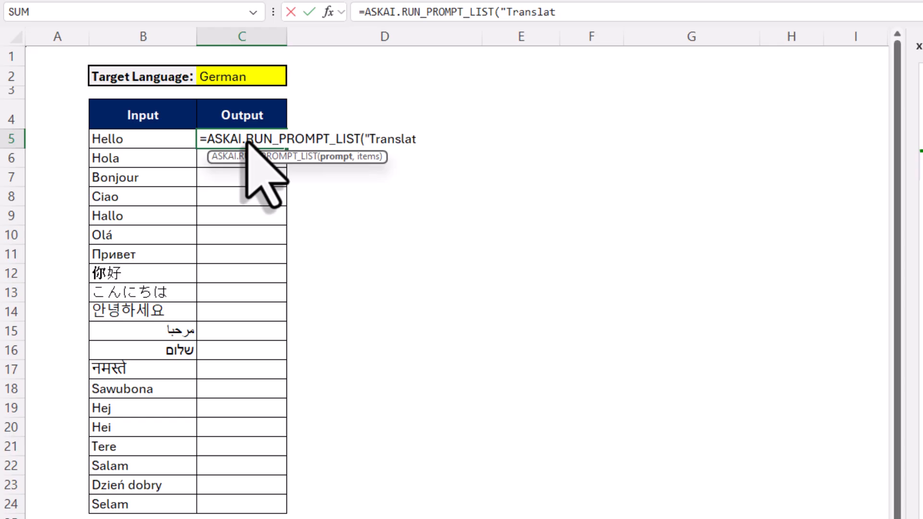
{"action": "type", "text": "e to \""}
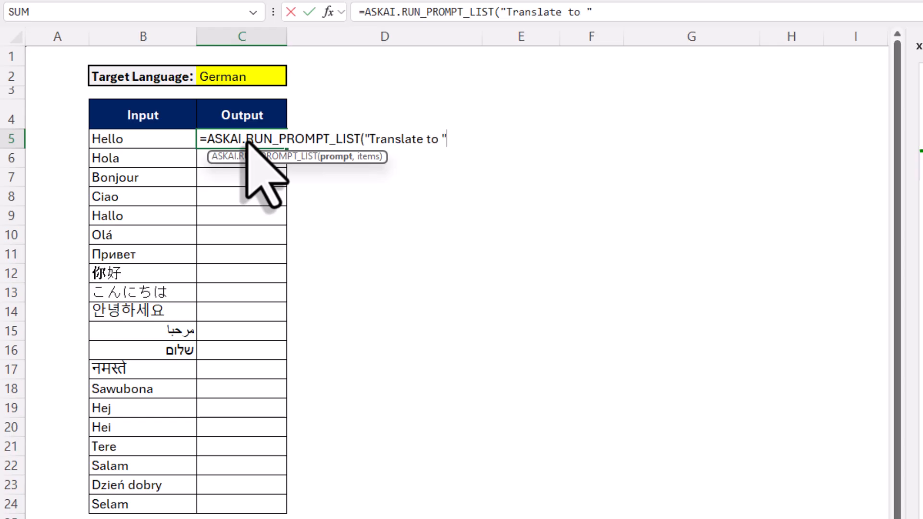
{"action": "left_click", "coordinate": [241, 75]}
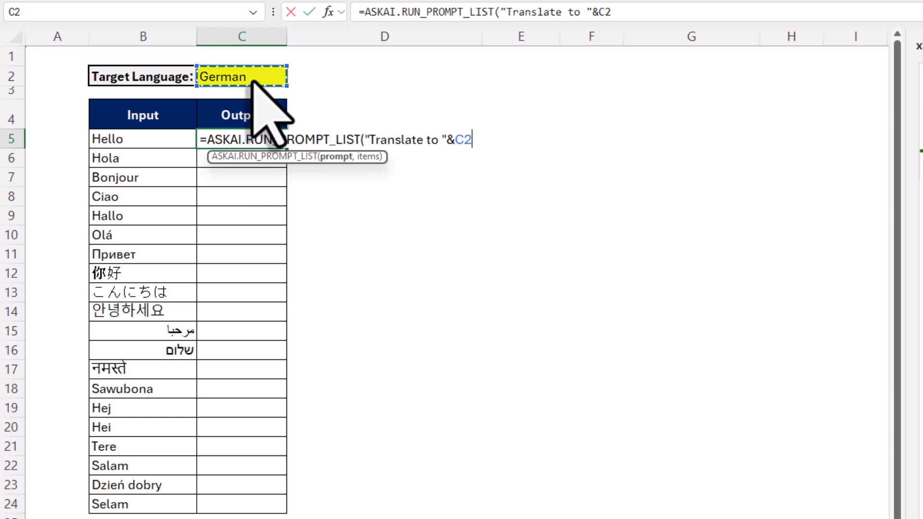
{"action": "key", "text": "f4"}
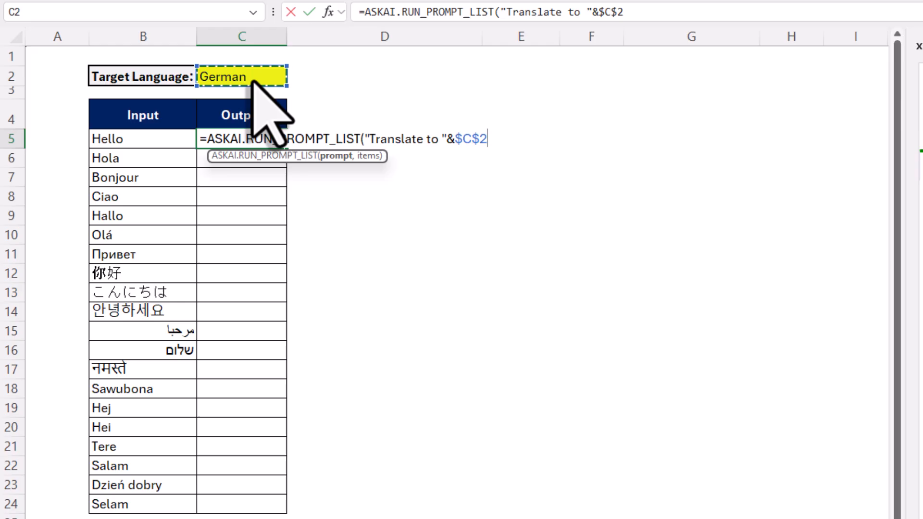
{"action": "type", "text": "&\". Output only t"}
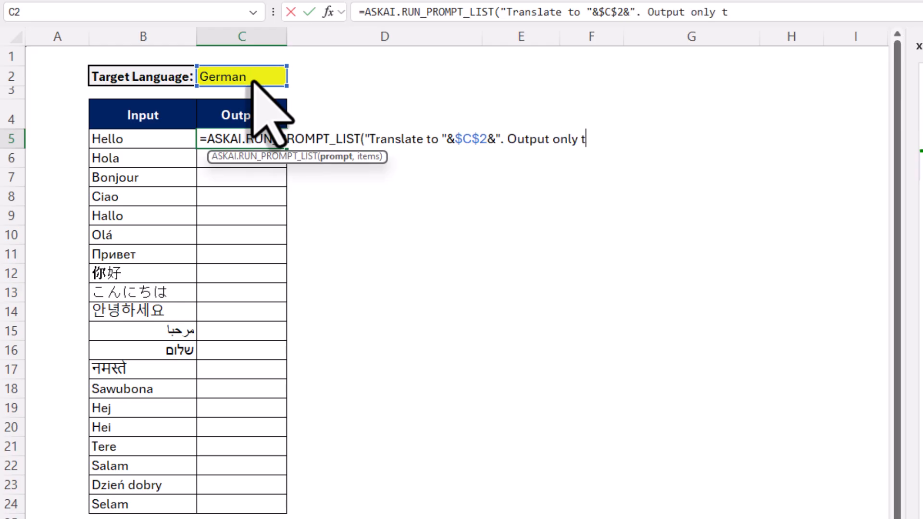
{"action": "type", "text": "he translation, no preamble"}
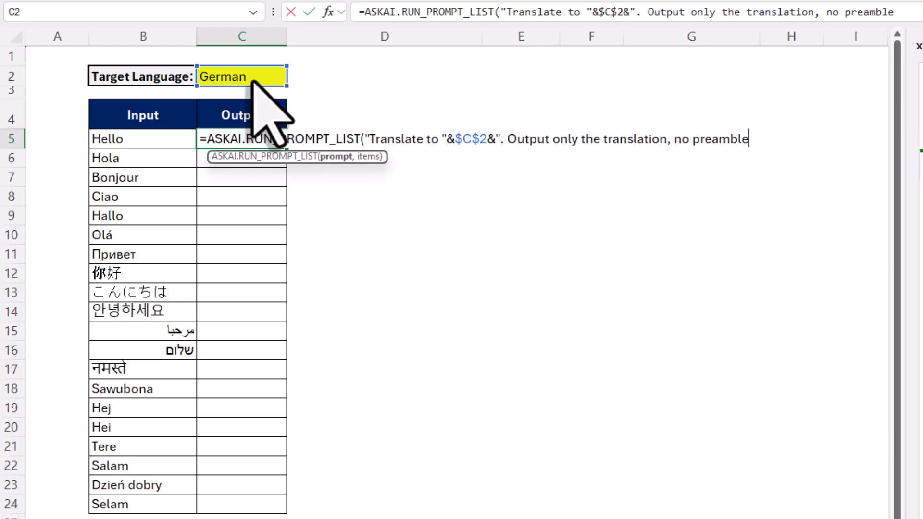
{"action": "type", "text": "\","}
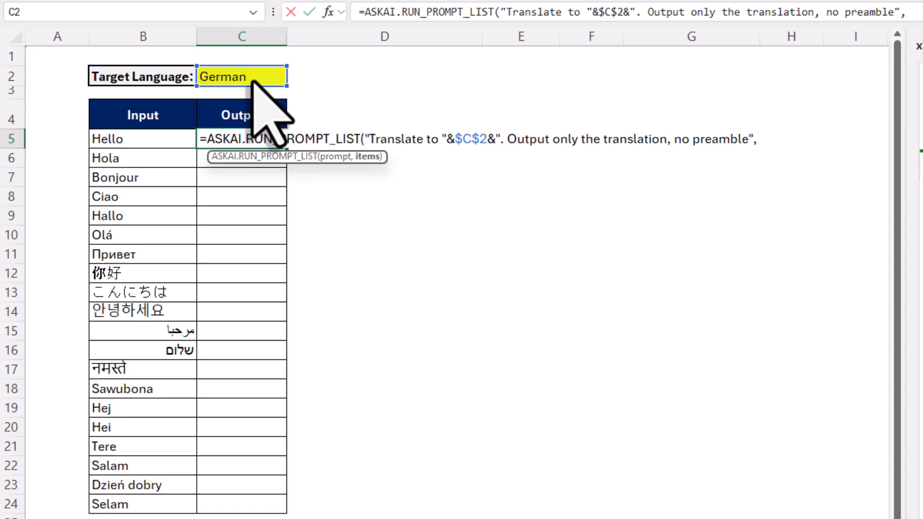
{"action": "mouse_move", "coordinate": [177, 177]}
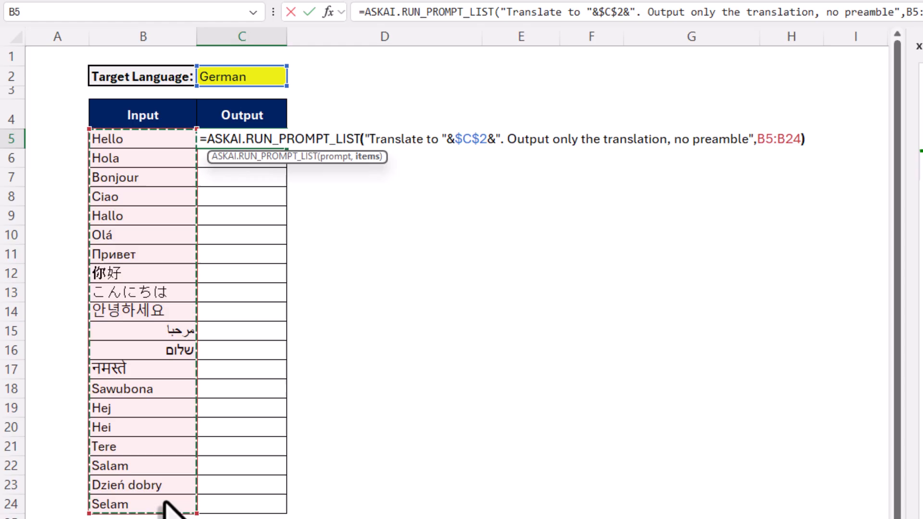
{"action": "key", "text": "Return"}
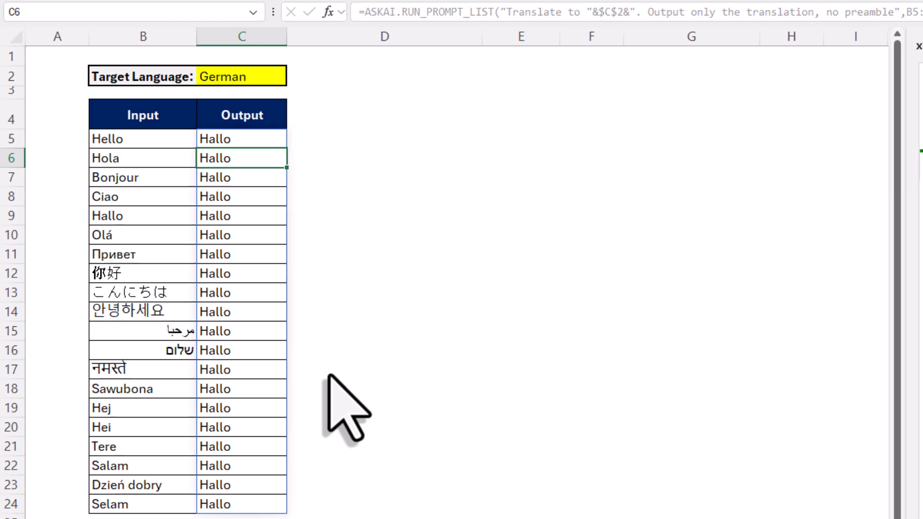
Change the target language in C2 to Spanish so the whole Output column recalculates to Hola.
{"action": "left_click", "coordinate": [384, 369]}
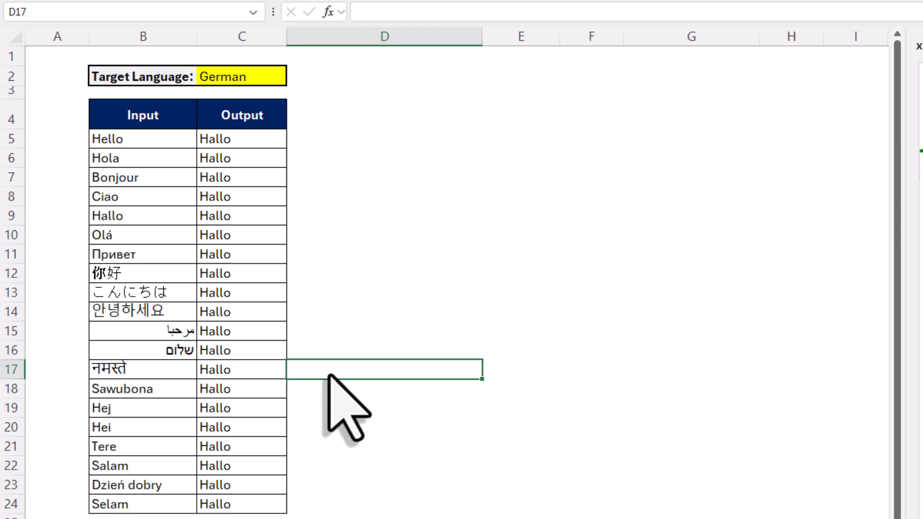
{"action": "left_click", "coordinate": [241, 76]}
{"action": "type", "text": "Spanish"}
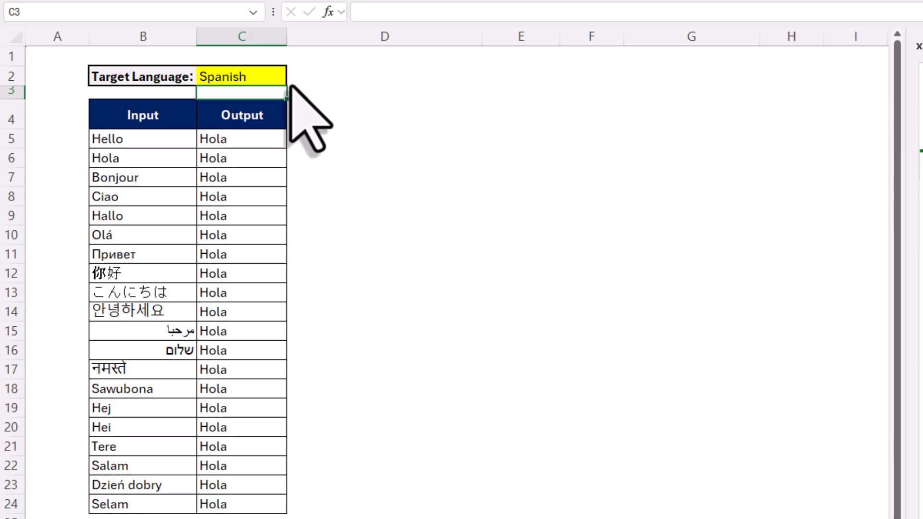
{"action": "left_click", "coordinate": [383, 196]}
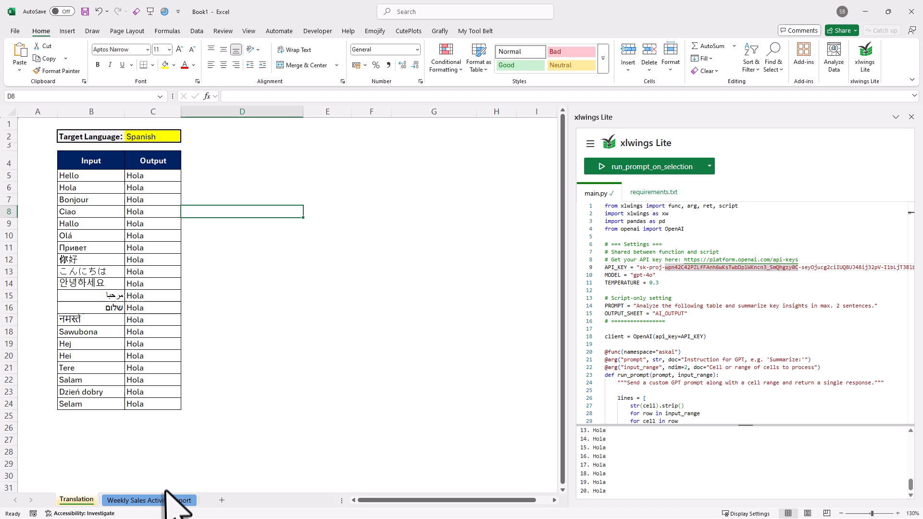
On the Weekly Sales Activity Report sheet select the whole report area and run run_prompt_on_selection.
{"action": "left_click", "coordinate": [148, 499]}
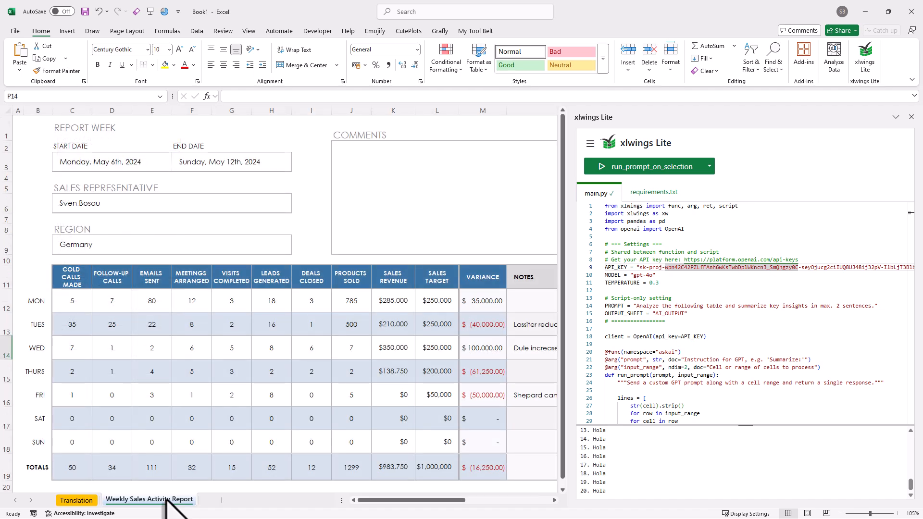
{"action": "mouse_move", "coordinate": [588, 297]}
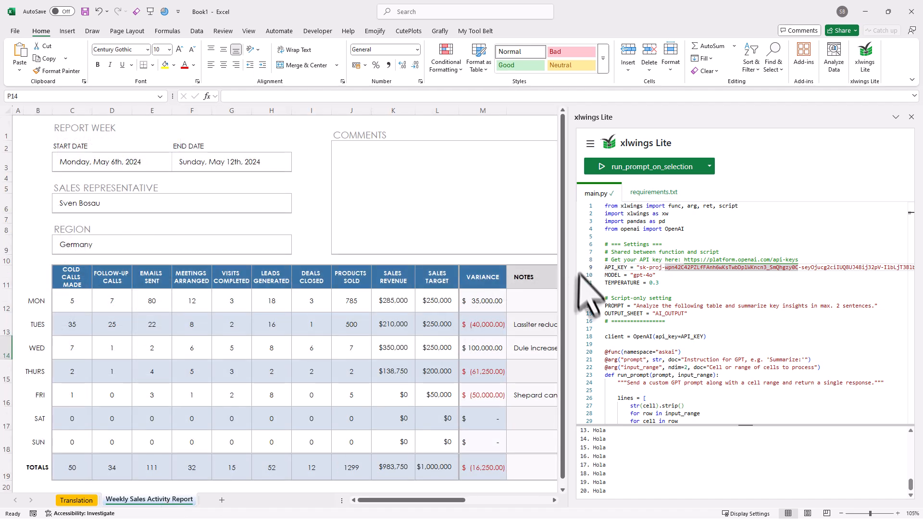
{"action": "scroll", "scroll_direction": "down", "scroll_amount": 3}
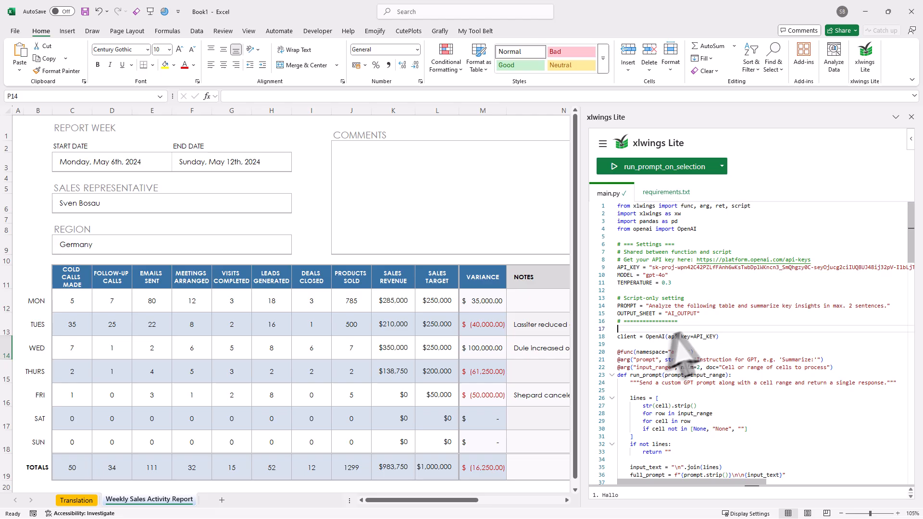
{"action": "mouse_move", "coordinate": [898, 329]}
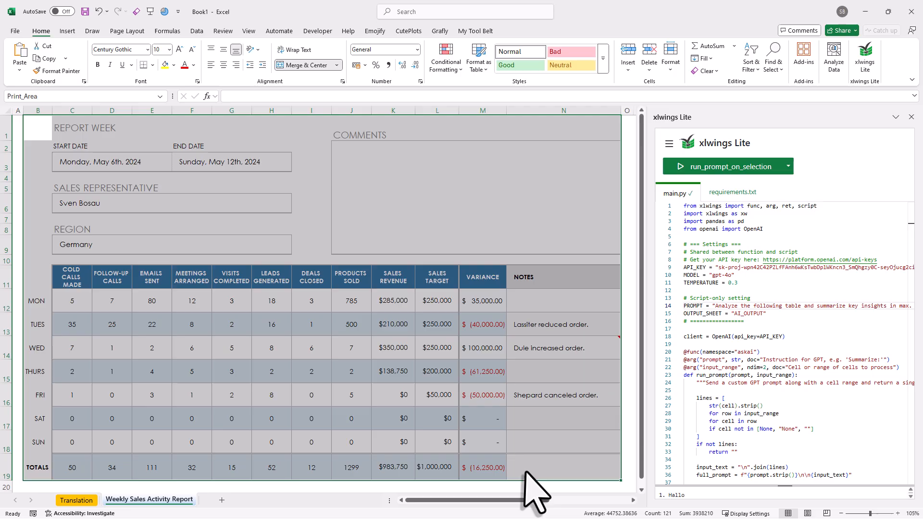
{"action": "left_click", "coordinate": [720, 166]}
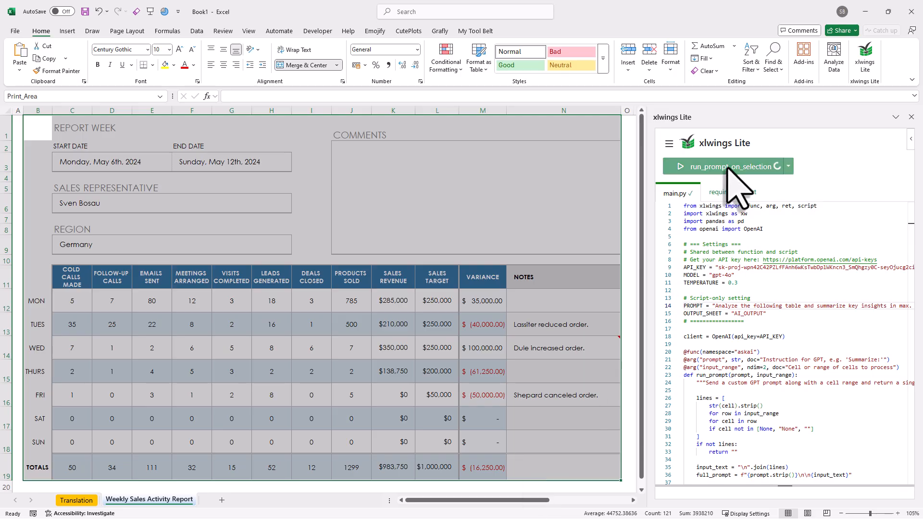
Run the summary script, copy the AI summary from AI_OUTPUT A1 and paste it into the report's Comments box.
{"action": "left_click", "coordinate": [720, 167]}
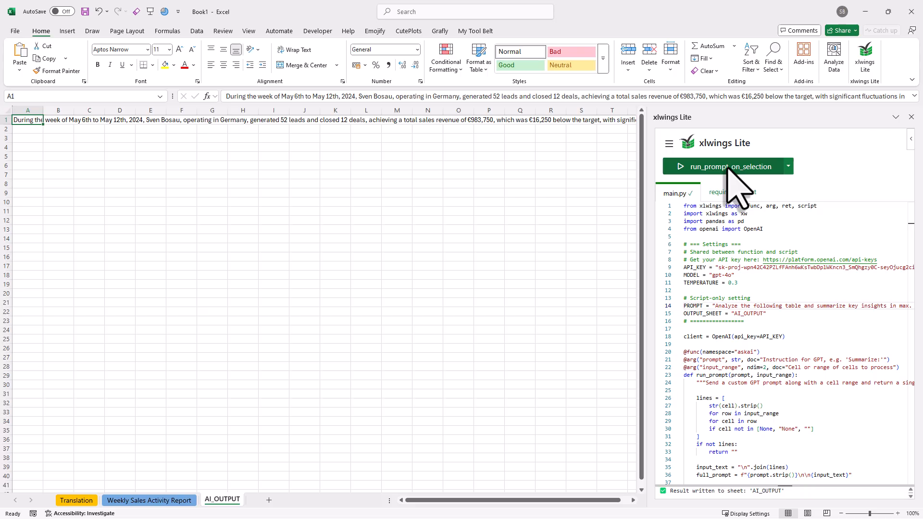
{"action": "left_click", "coordinate": [295, 49]}
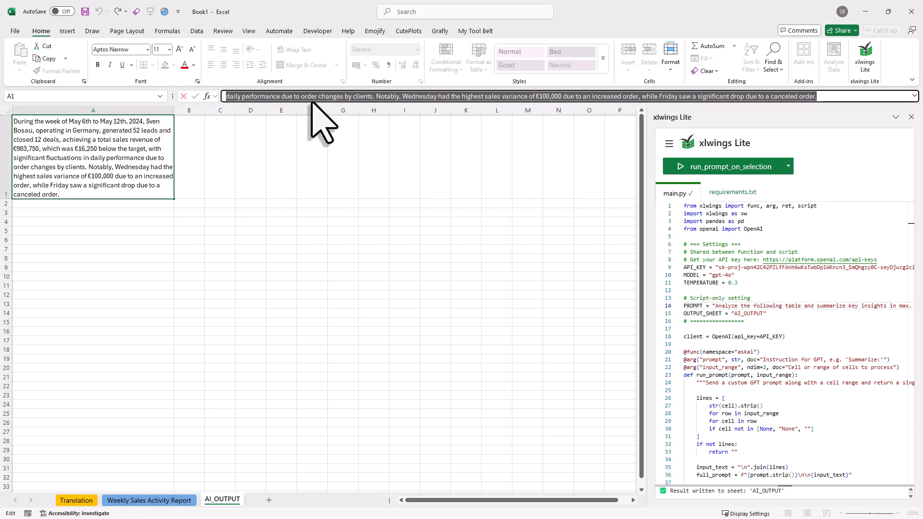
{"action": "left_click", "coordinate": [148, 500]}
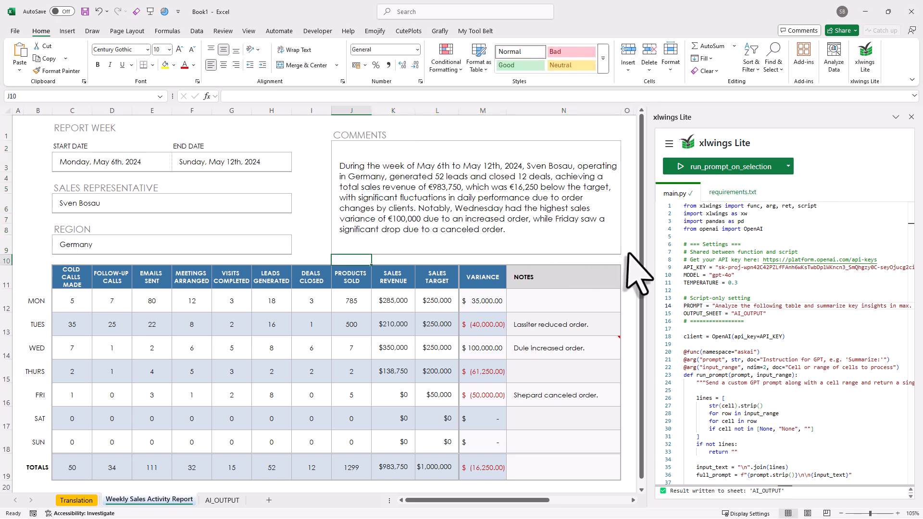
{"action": "left_click", "coordinate": [626, 244]}
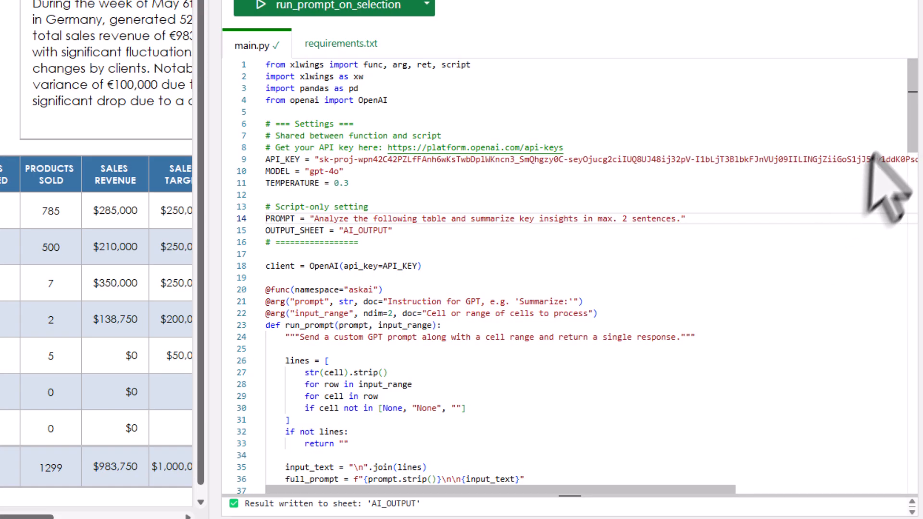
{"action": "scroll", "scroll_direction": "down", "scroll_amount": 3}
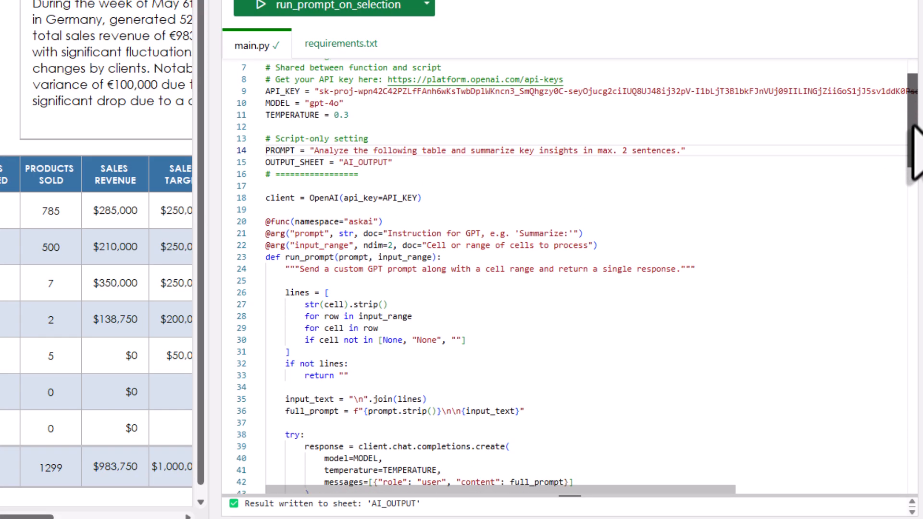
{"action": "scroll", "scroll_direction": "down", "scroll_amount": 3}
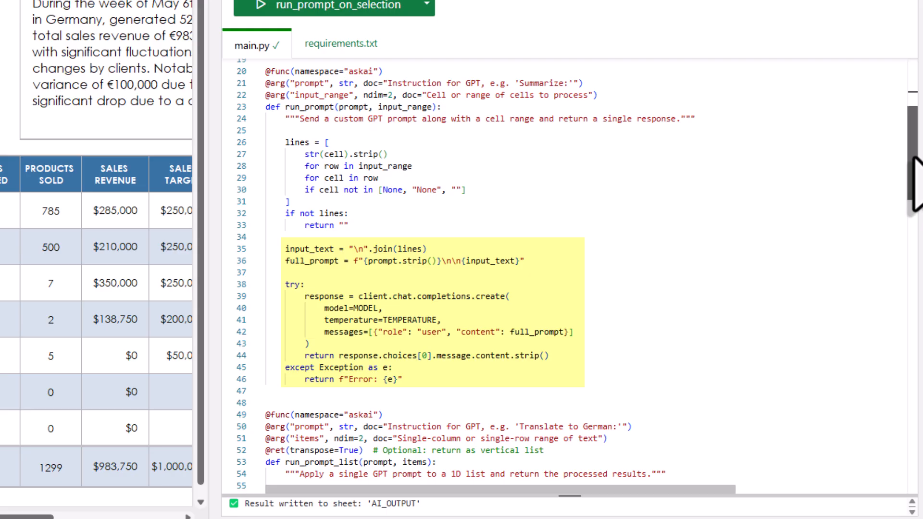
{"action": "scroll", "scroll_direction": "down", "scroll_amount": 3}
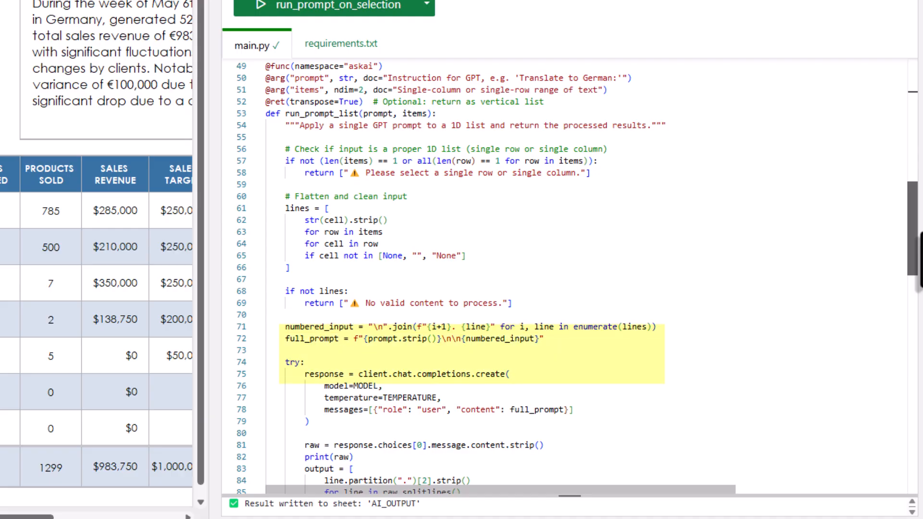
{"action": "scroll", "scroll_direction": "down", "scroll_amount": 3}
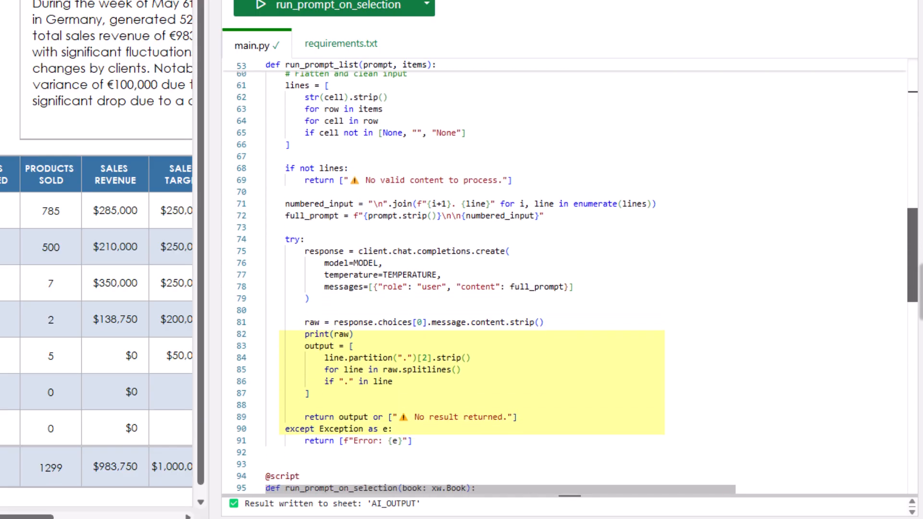
{"action": "scroll", "scroll_direction": "up", "scroll_amount": 3}
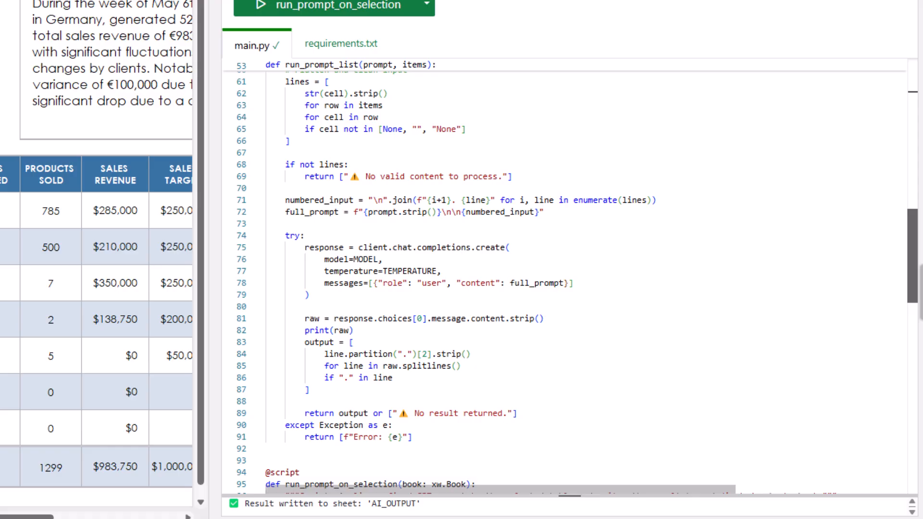
{"action": "scroll", "scroll_direction": "down", "scroll_amount": 3}
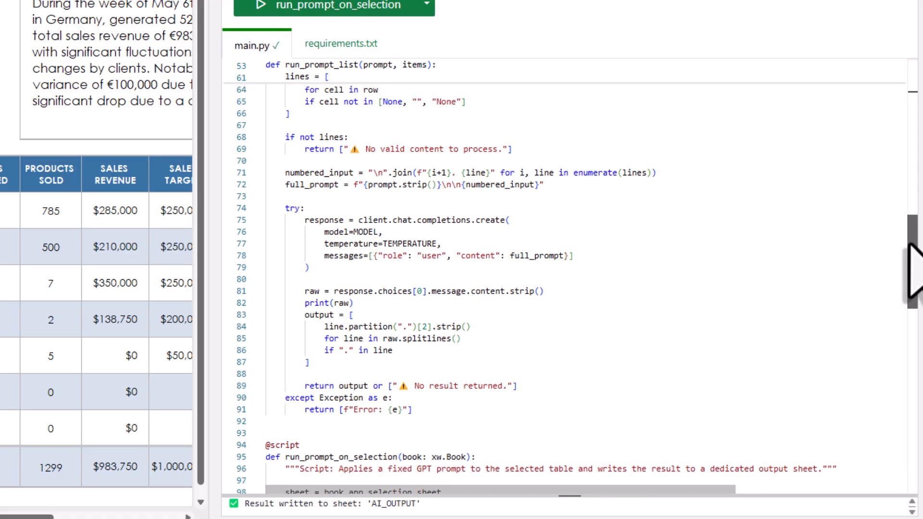
{"action": "scroll", "scroll_direction": "down", "scroll_amount": 3}
{"action": "type", "text": "pri"}
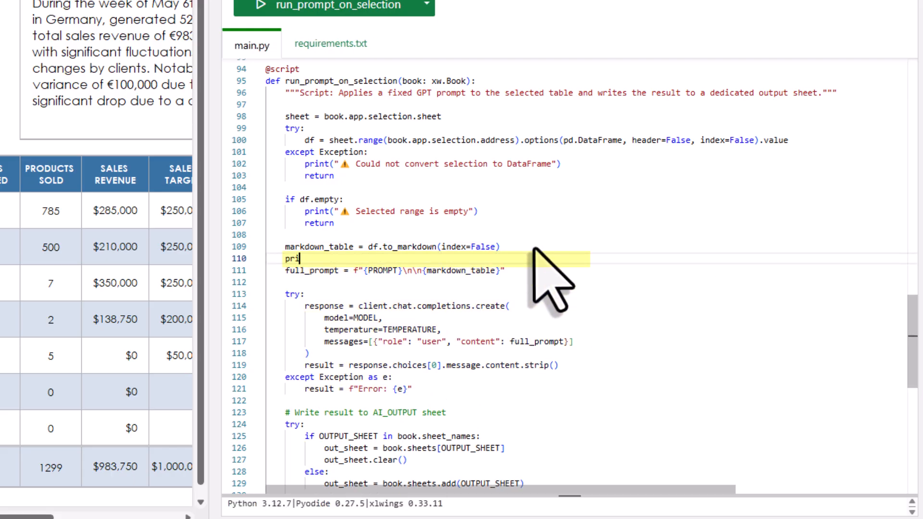
Add print(markdown_table) to main.py and rerun run_prompt_on_selection, checking the table in the console output.
{"action": "type", "text": "nt(markdown_table)"}
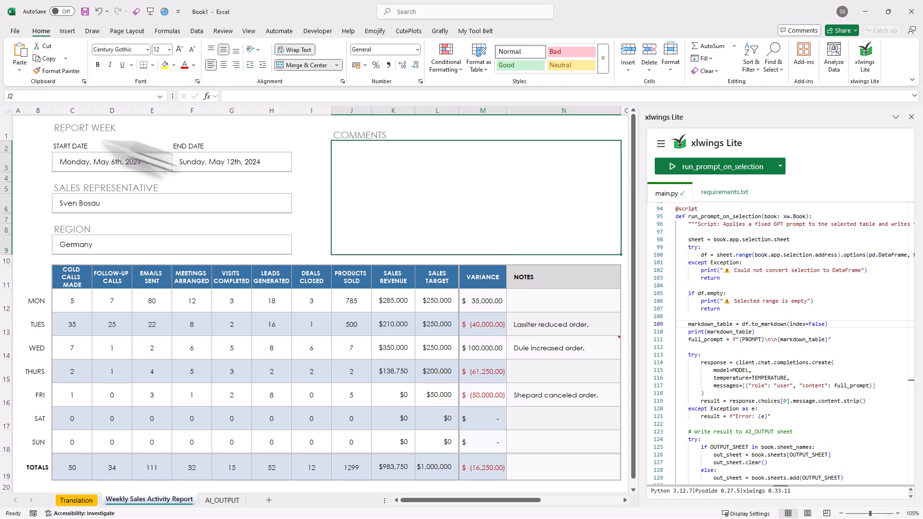
{"action": "left_click", "coordinate": [222, 499]}
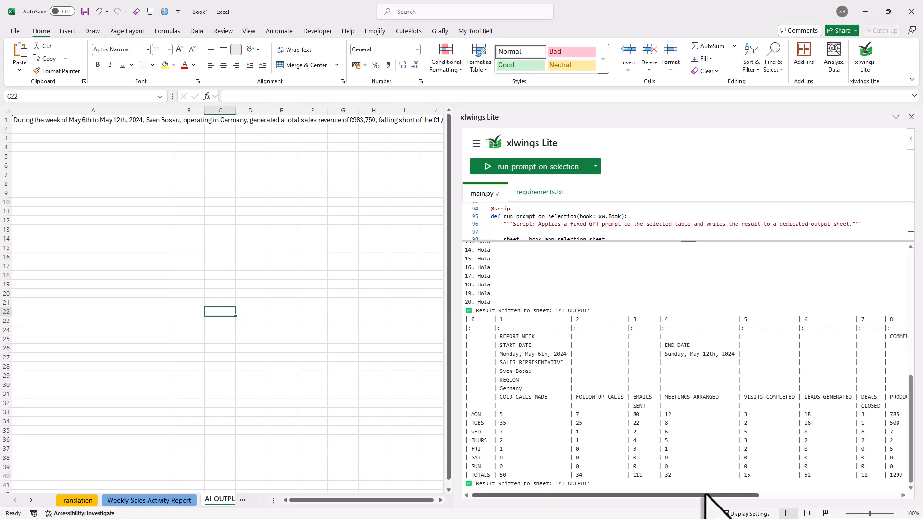
{"action": "scroll", "scroll_direction": "right", "scroll_amount": 3}
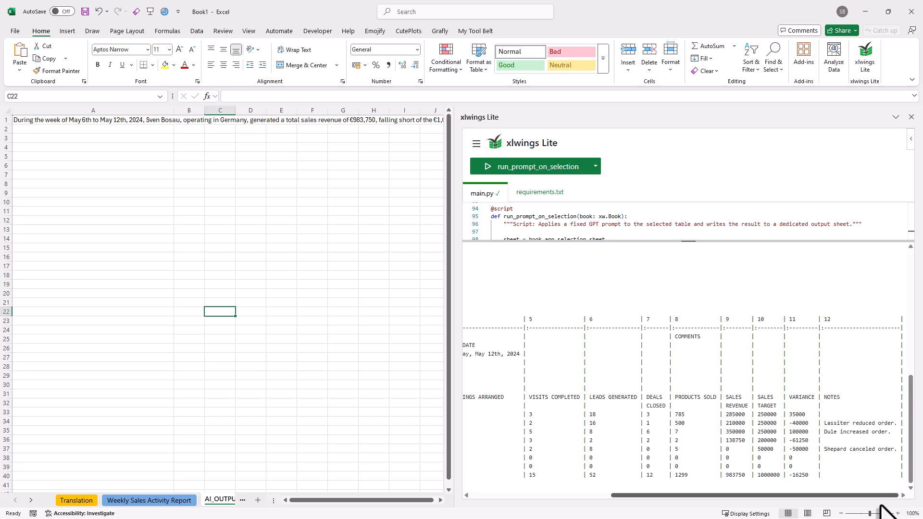
{"action": "scroll", "scroll_direction": "left", "scroll_amount": 3}
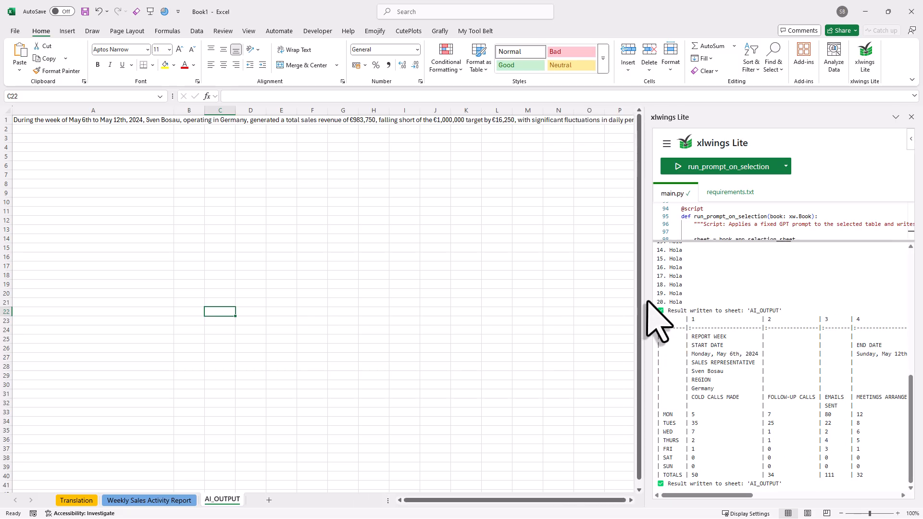
{"action": "mouse_move", "coordinate": [391, 435]}
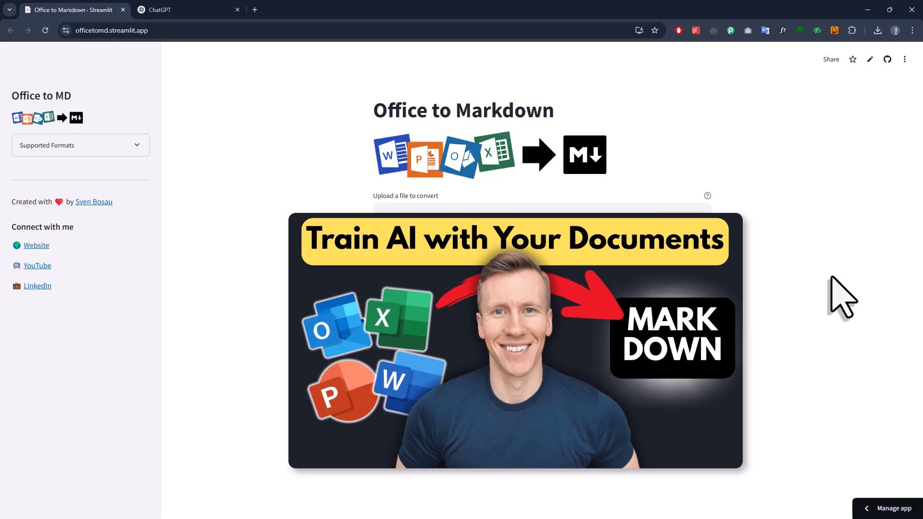
Convert Sales_Analysis.xlsx to Markdown in the Office to Markdown app and download Sales_Analysis.md.
{"action": "left_click", "coordinate": [679, 227]}
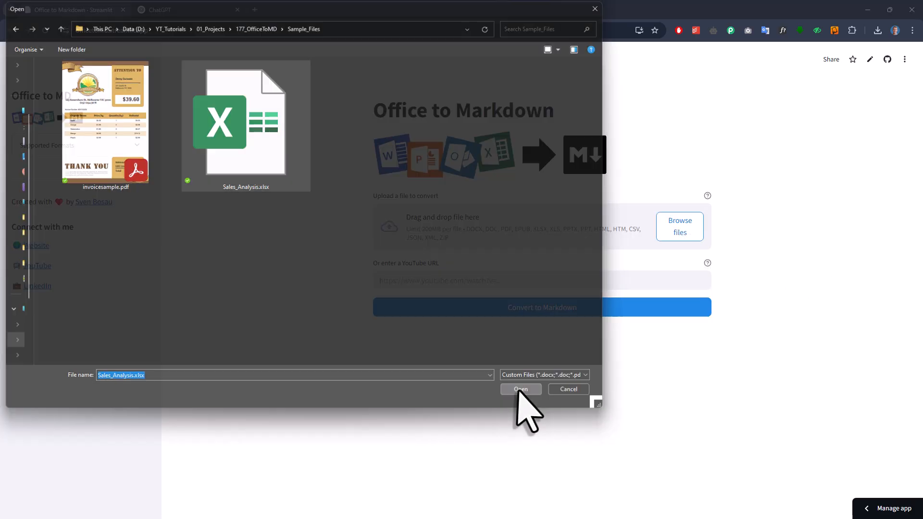
{"action": "left_click", "coordinate": [520, 390]}
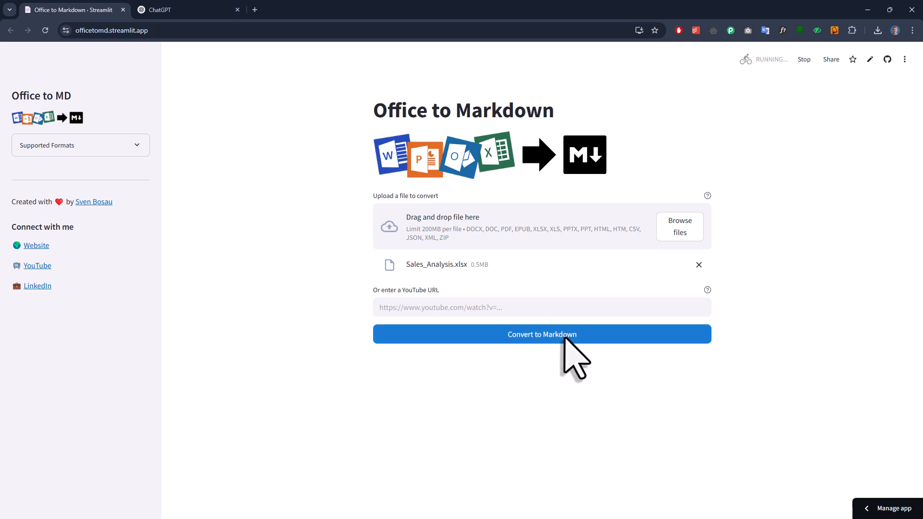
{"action": "left_click", "coordinate": [539, 334]}
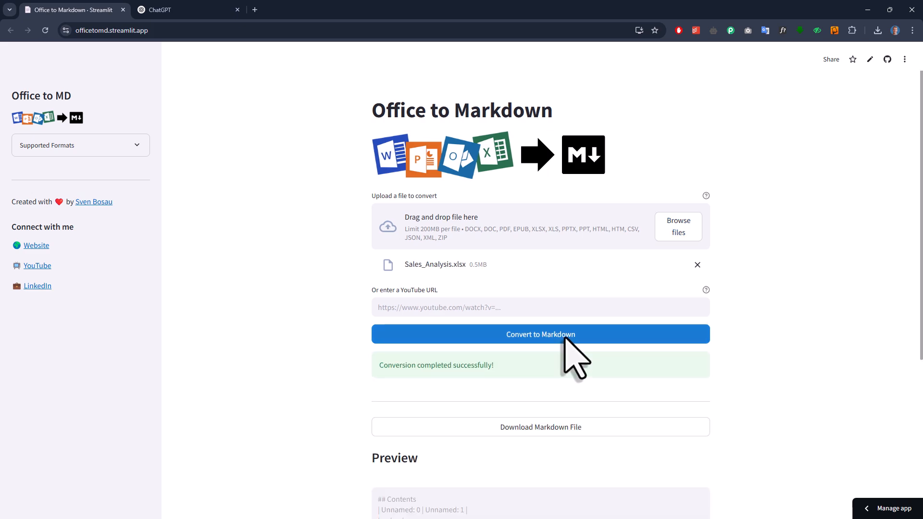
{"action": "scroll", "scroll_direction": "down", "scroll_amount": 3}
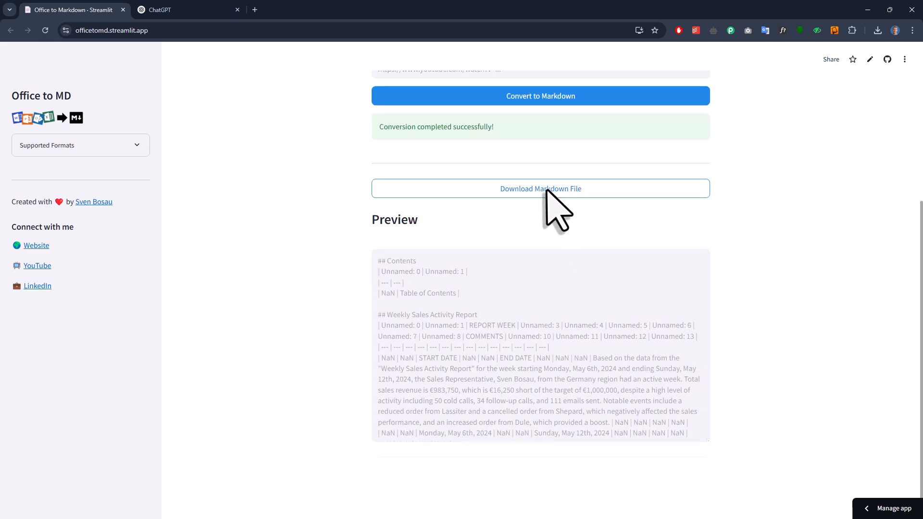
{"action": "left_click", "coordinate": [182, 10]}
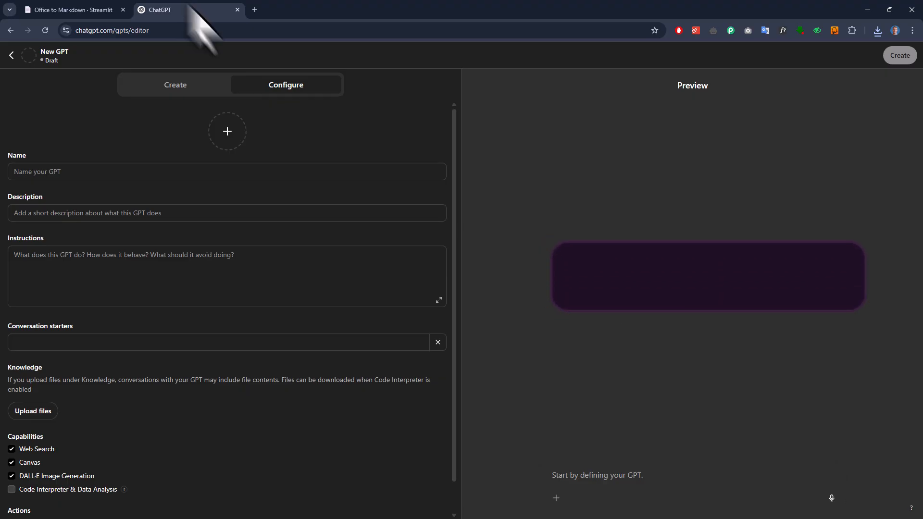
Upload Sales_Analysis.md as a knowledge file for the new GPT in ChatGPT.
{"action": "left_click", "coordinate": [33, 410]}
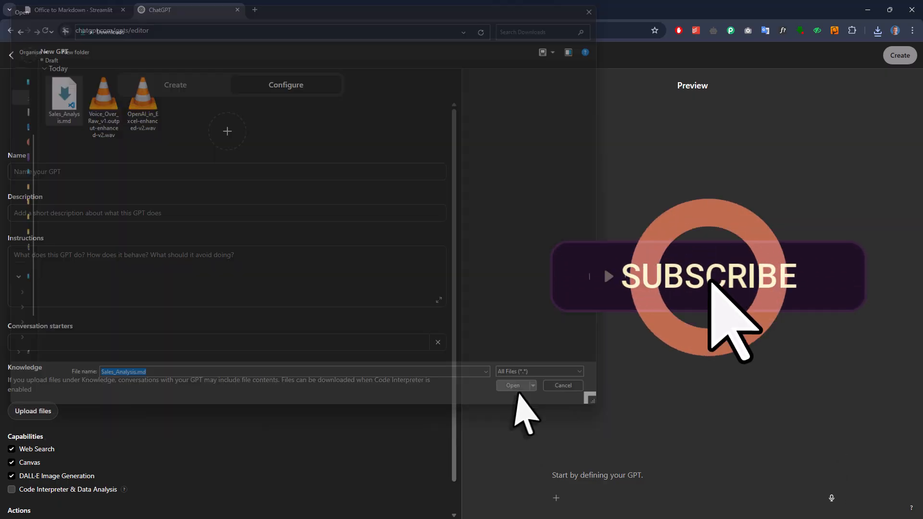
{"action": "left_click", "coordinate": [512, 385]}
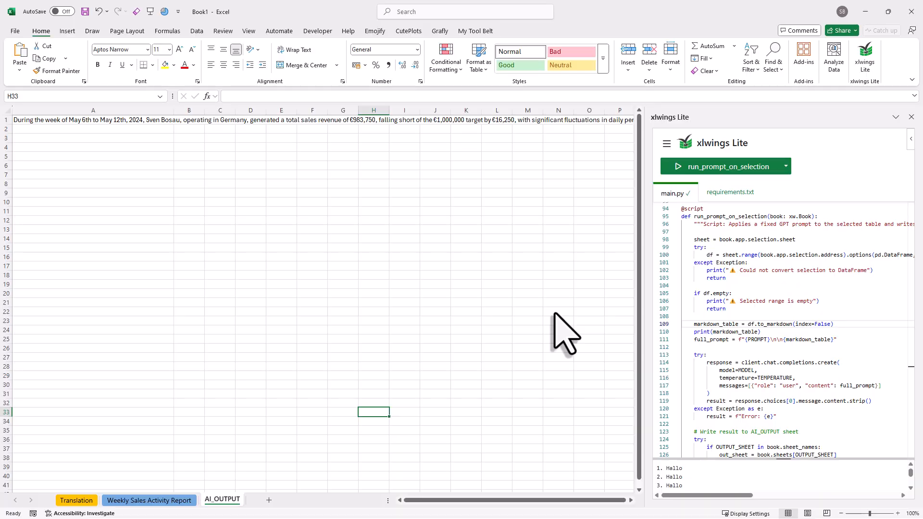
Save the workbook as Book1.xlsx and reopen the xlwings Lite pane showing main.py.
{"action": "left_click", "coordinate": [558, 311]}
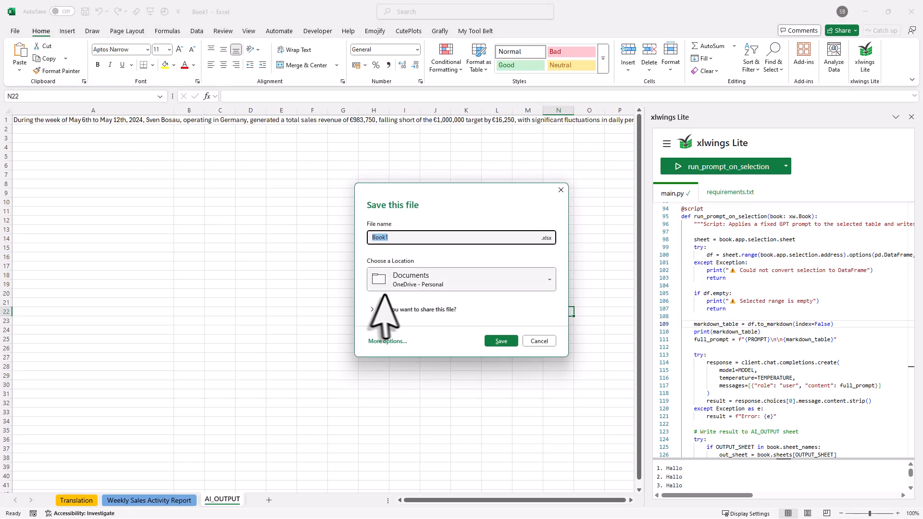
{"action": "left_click", "coordinate": [499, 340]}
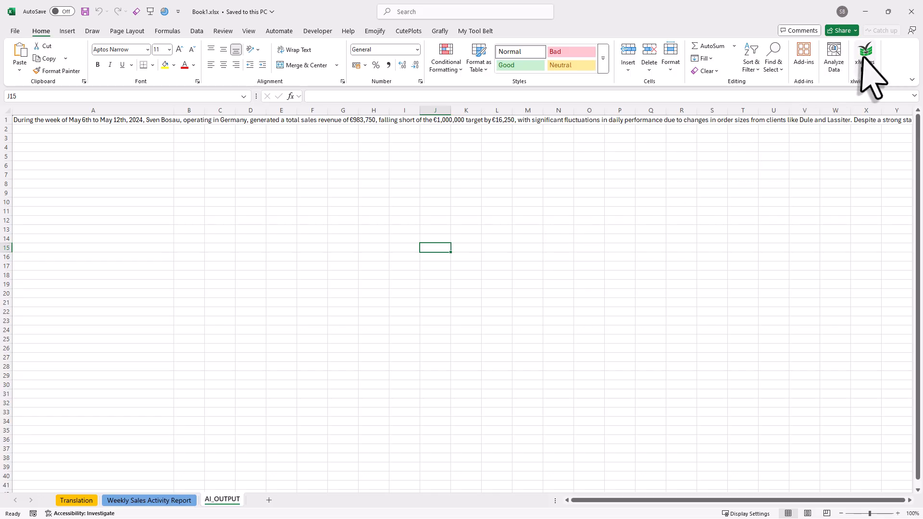
{"action": "left_click", "coordinate": [864, 55]}
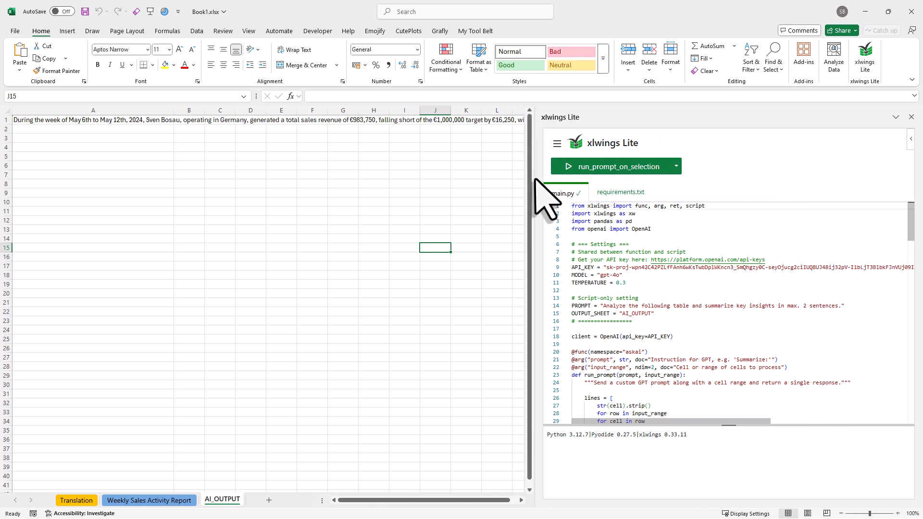
{"action": "mouse_move", "coordinate": [715, 318]}
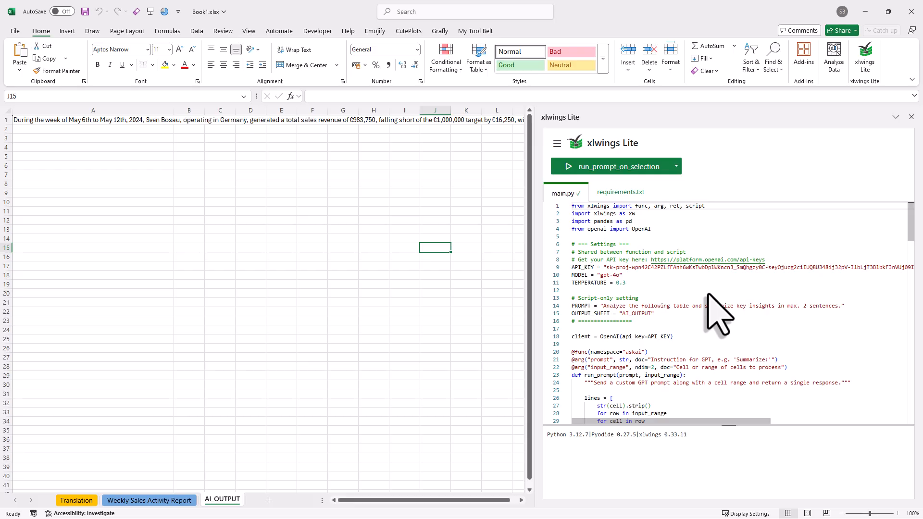
{"action": "mouse_move", "coordinate": [667, 318]}
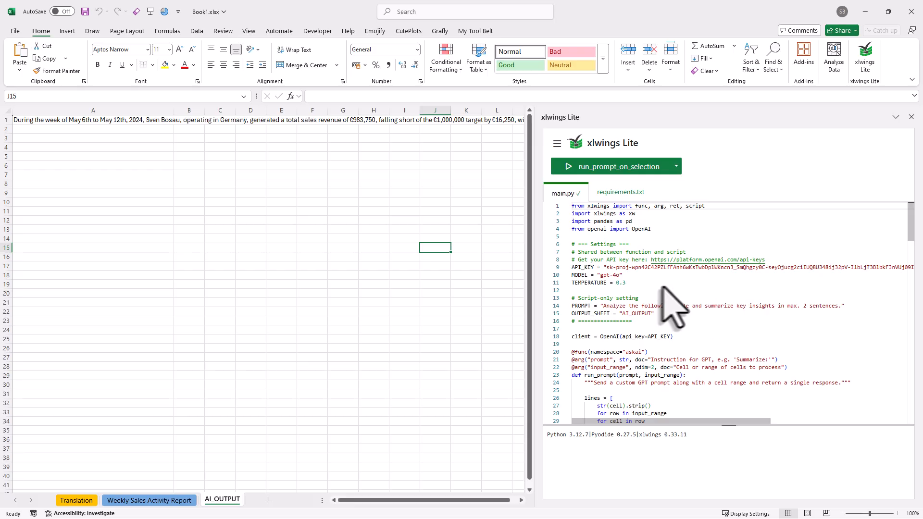
{"action": "mouse_move", "coordinate": [686, 312]}
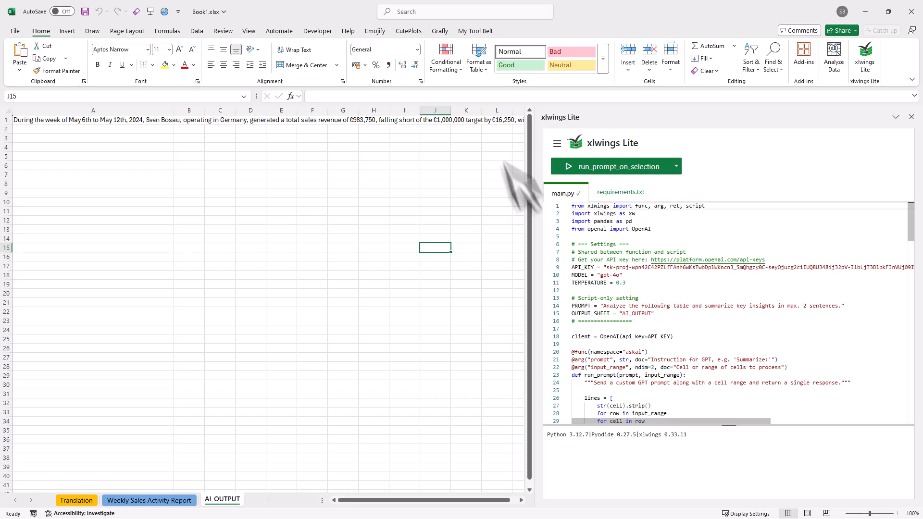
{"action": "mouse_move", "coordinate": [484, 45]}
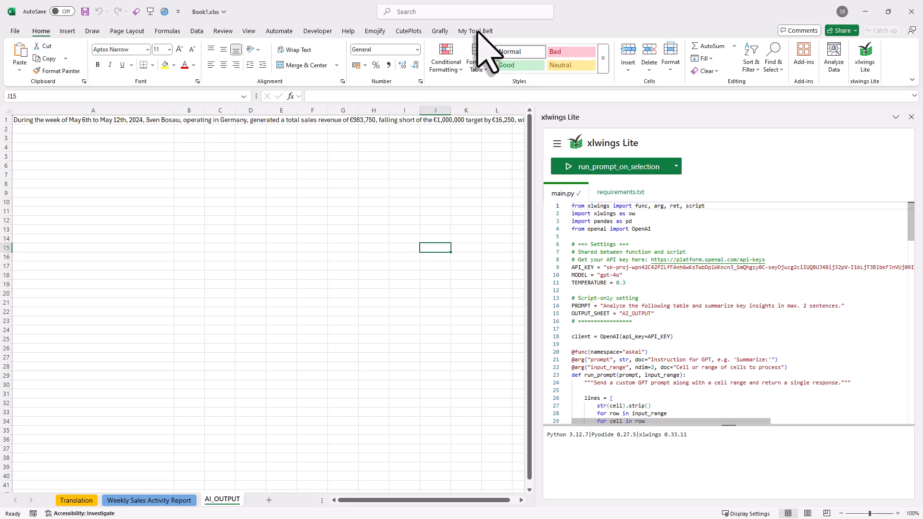
Write 'Prompt: Give me the key insights in 1 sentence' in the report's Comments box and run AI Companion on it.
{"action": "left_click", "coordinate": [474, 31]}
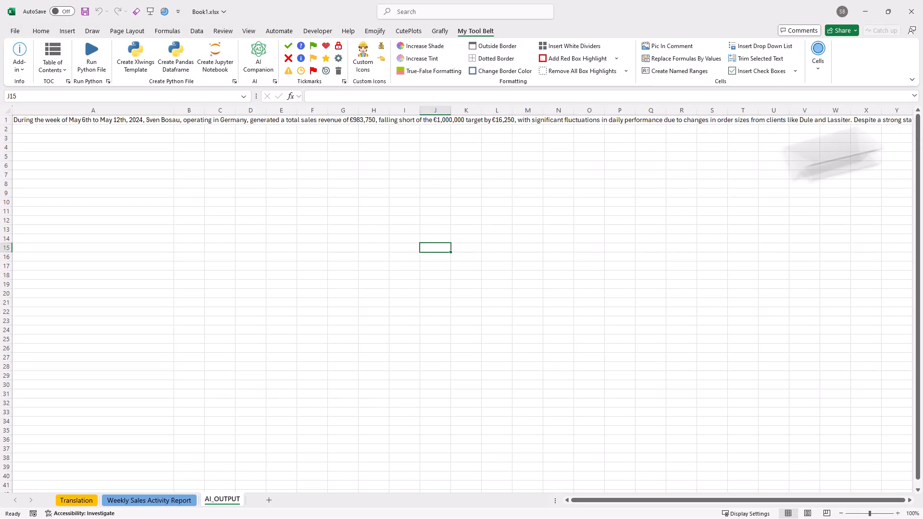
{"action": "left_click", "coordinate": [149, 500]}
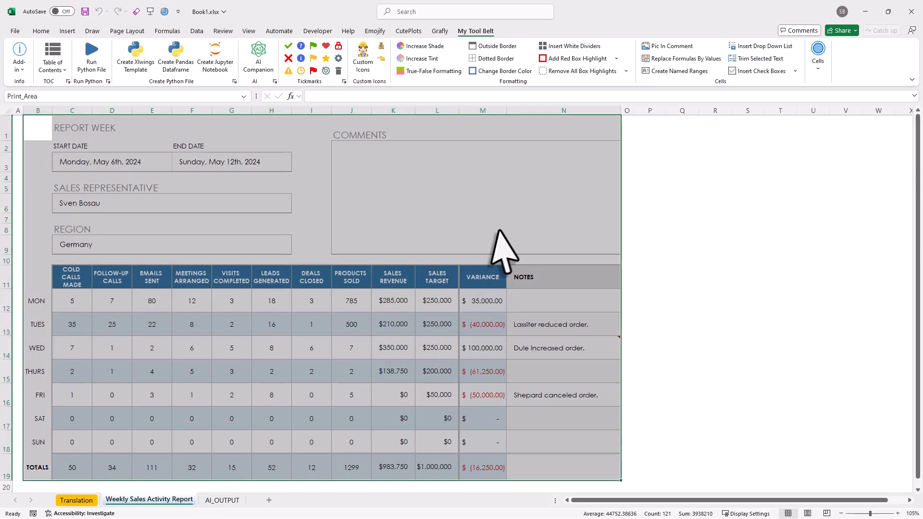
{"action": "left_click", "coordinate": [474, 197]}
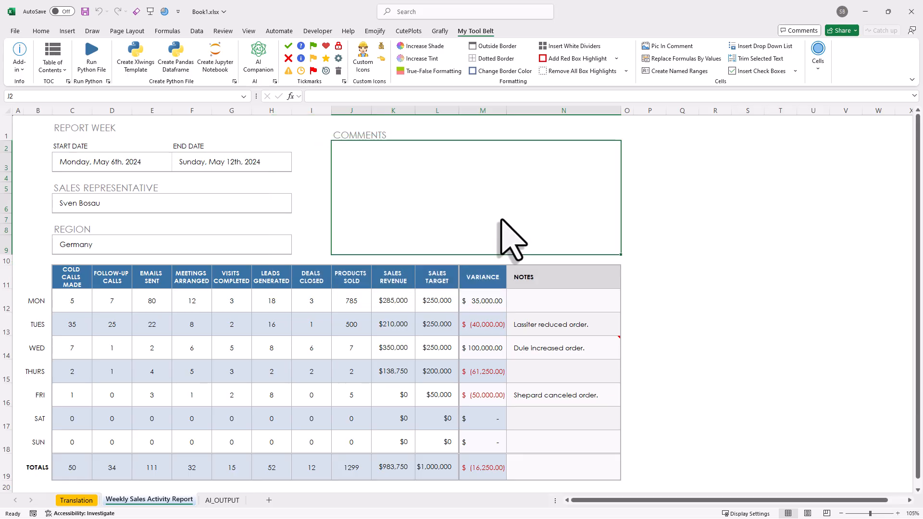
{"action": "type", "text": "P"}
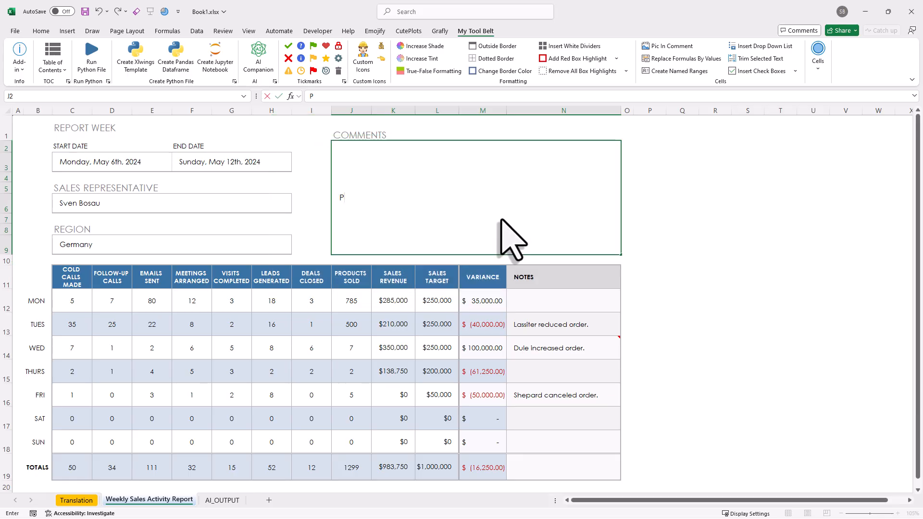
{"action": "type", "text": "rompt:"}
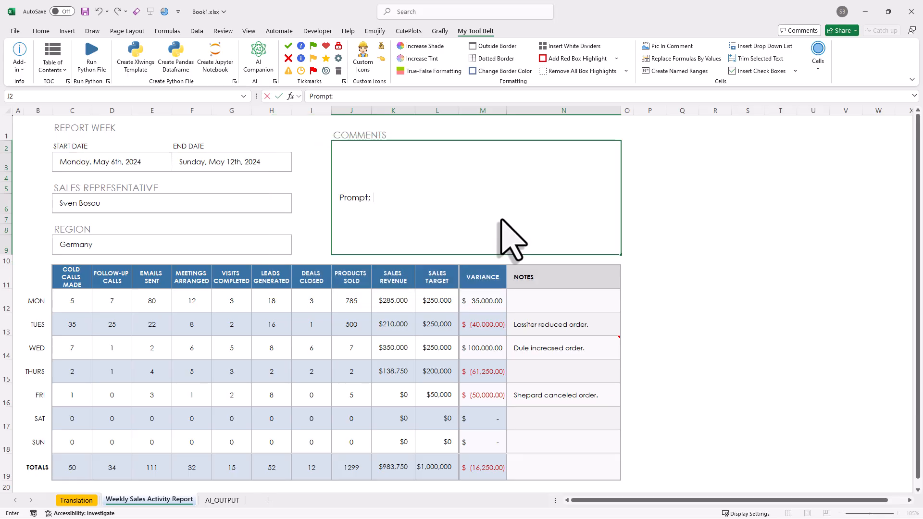
{"action": "type", "text": "Give me the key insights in"}
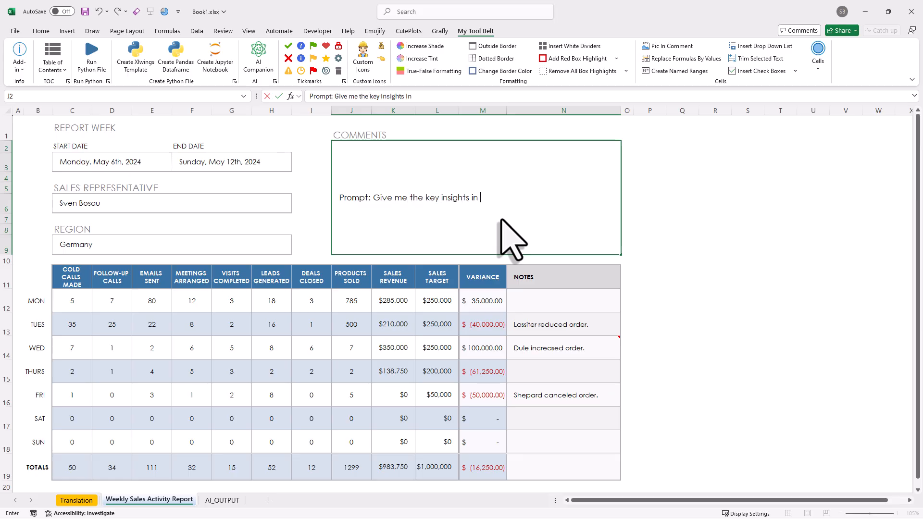
{"action": "type", "text": "1 sentence"}
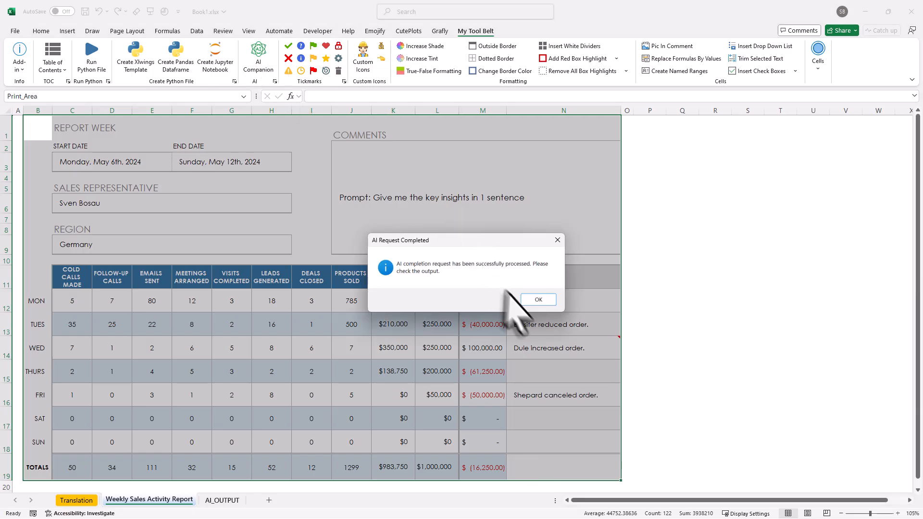
{"action": "left_click", "coordinate": [536, 300]}
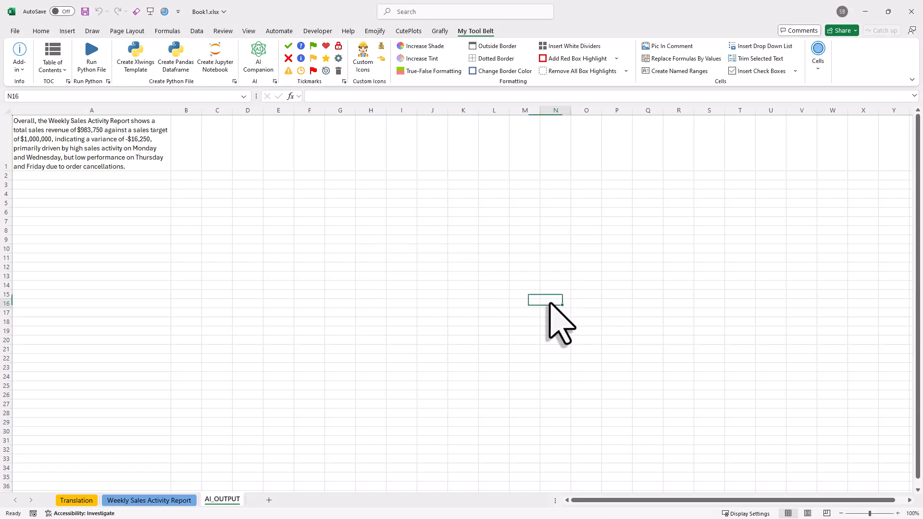
On the Translation sheet enter the ToolBelt_AskAI translation formula in D5 and fill it down to D24.
{"action": "left_click", "coordinate": [91, 143]}
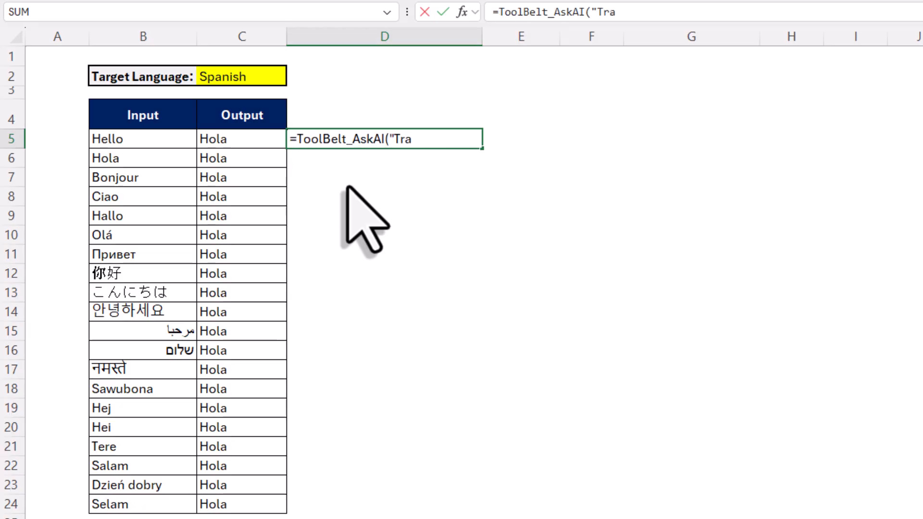
{"action": "type", "text": "nslate th"}
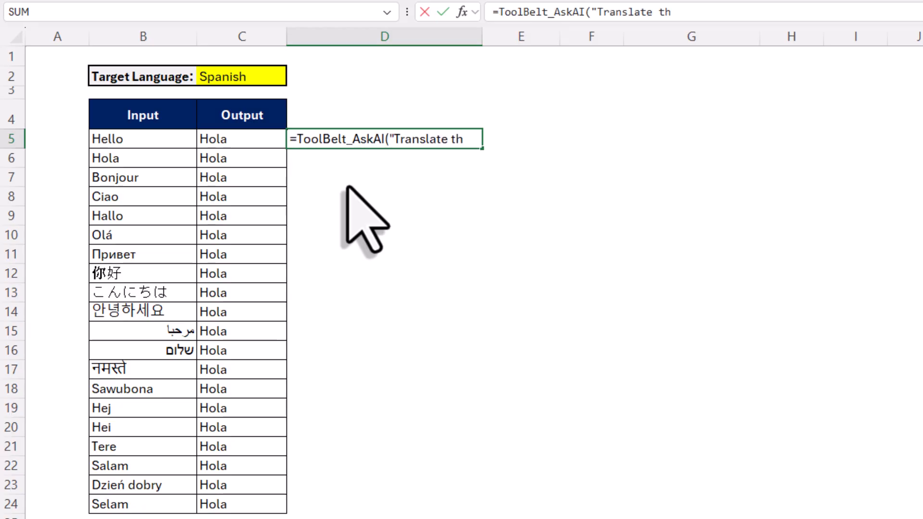
{"action": "left_click", "coordinate": [142, 138]}
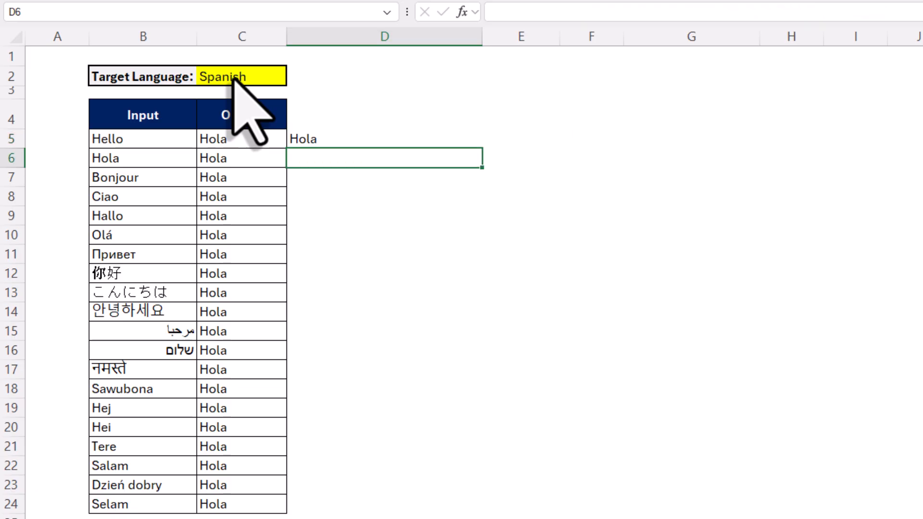
{"action": "left_click", "coordinate": [384, 138]}
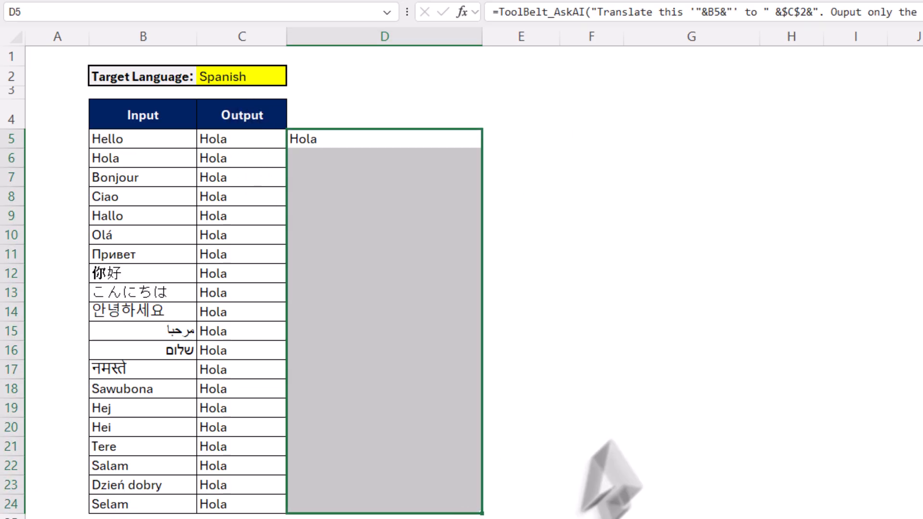
{"action": "mouse_move", "coordinate": [449, 365]}
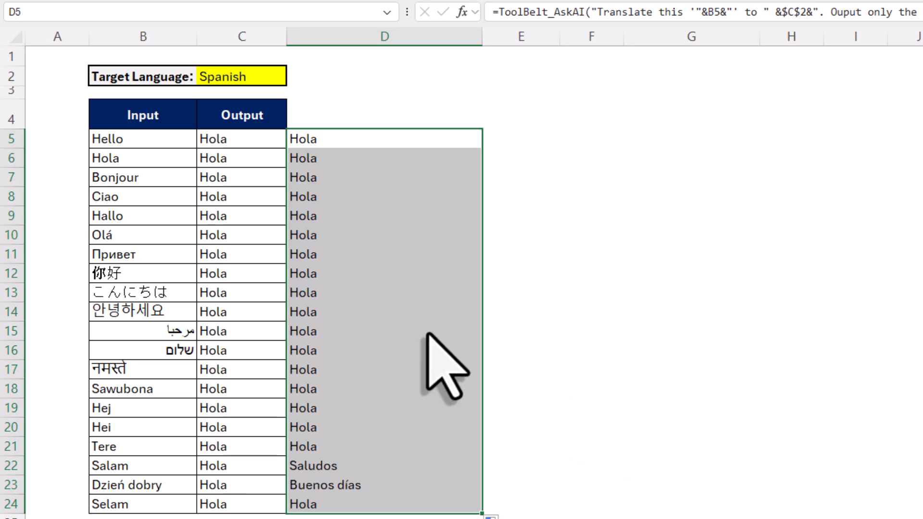
Change the target language in C2 to German so both the ASKAI and ToolBelt_AskAI columns update.
{"action": "left_click", "coordinate": [241, 76]}
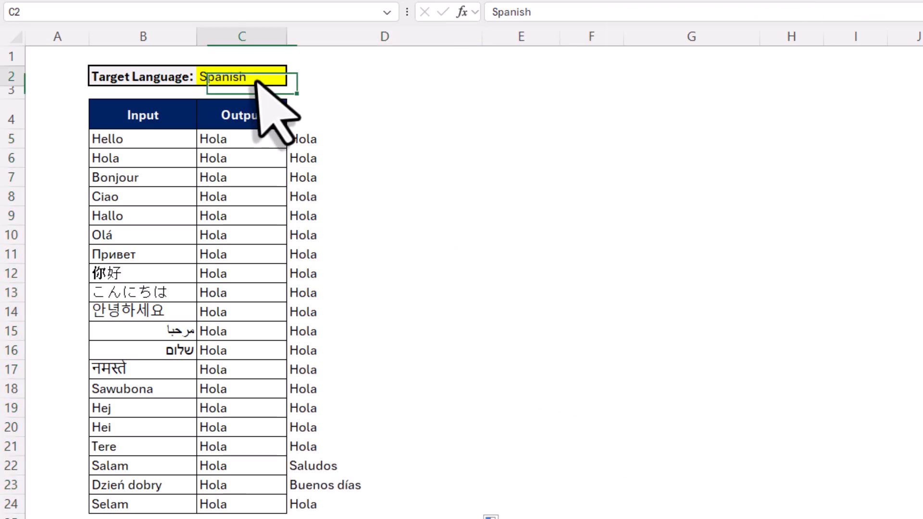
{"action": "type", "text": "German"}
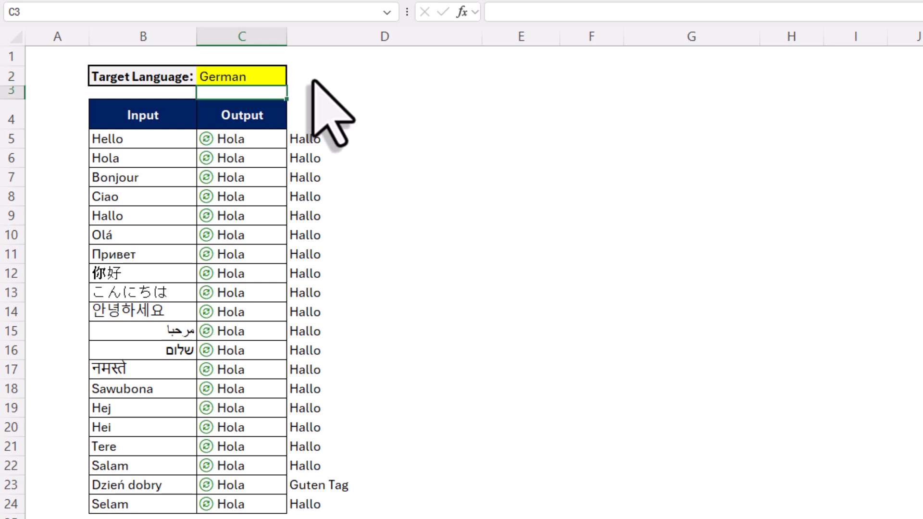
{"action": "left_click", "coordinate": [241, 138]}
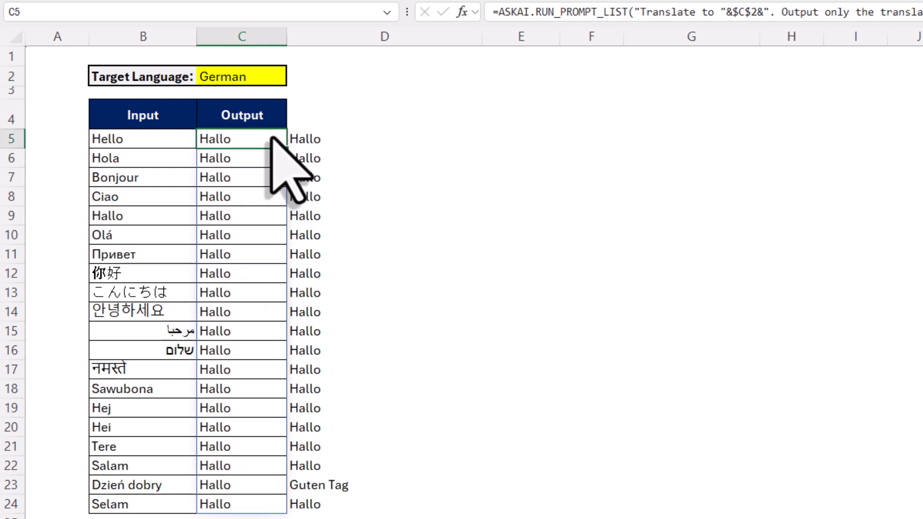
{"action": "left_click", "coordinate": [383, 139]}
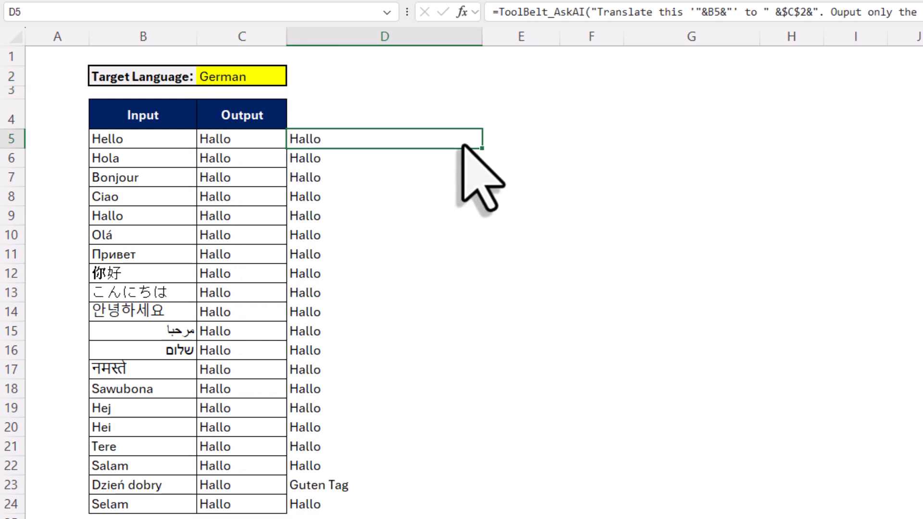
{"action": "left_click", "coordinate": [759, 15]}
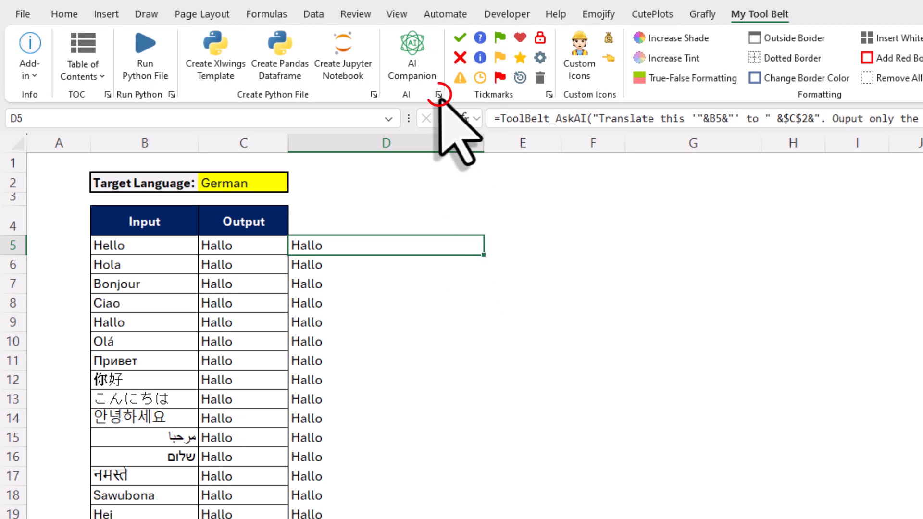
Review the AI Companion settings, keep gpt-4o-mini as the model, and bring up the tutorial page.
{"action": "left_click", "coordinate": [438, 94]}
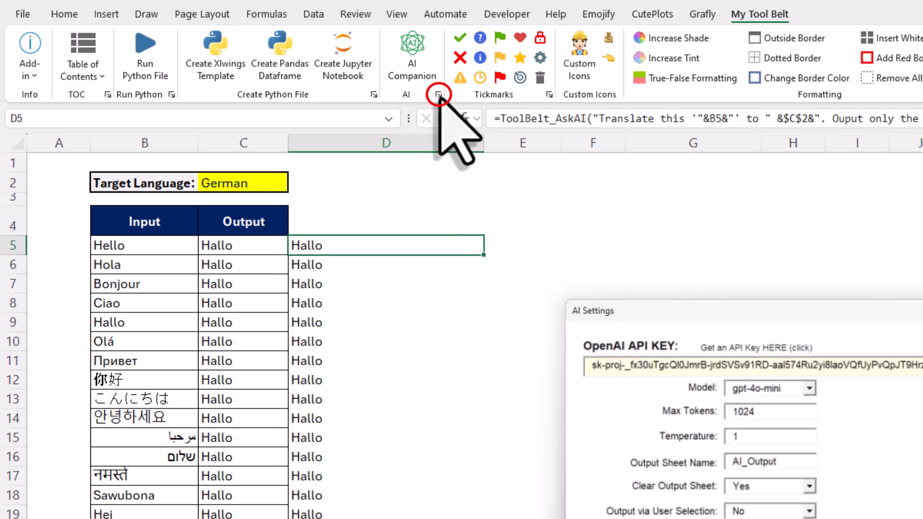
{"action": "left_click", "coordinate": [439, 94]}
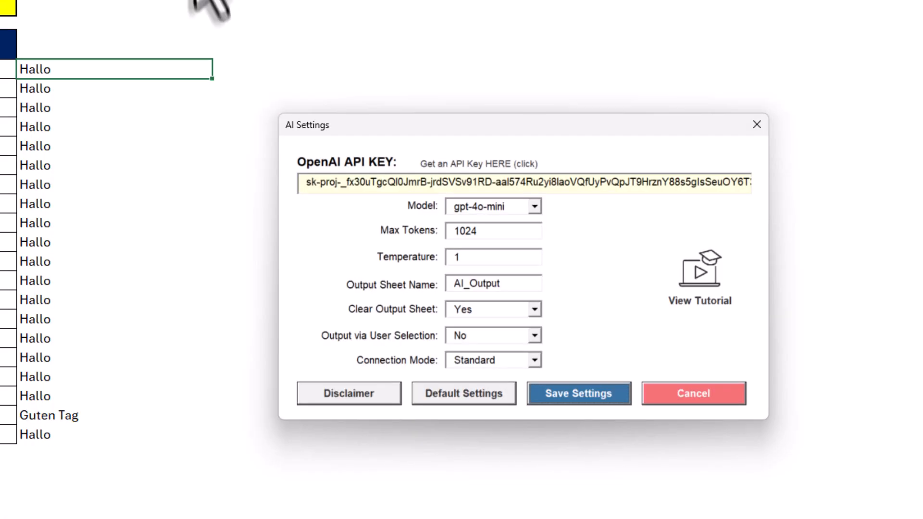
{"action": "left_click", "coordinate": [533, 206]}
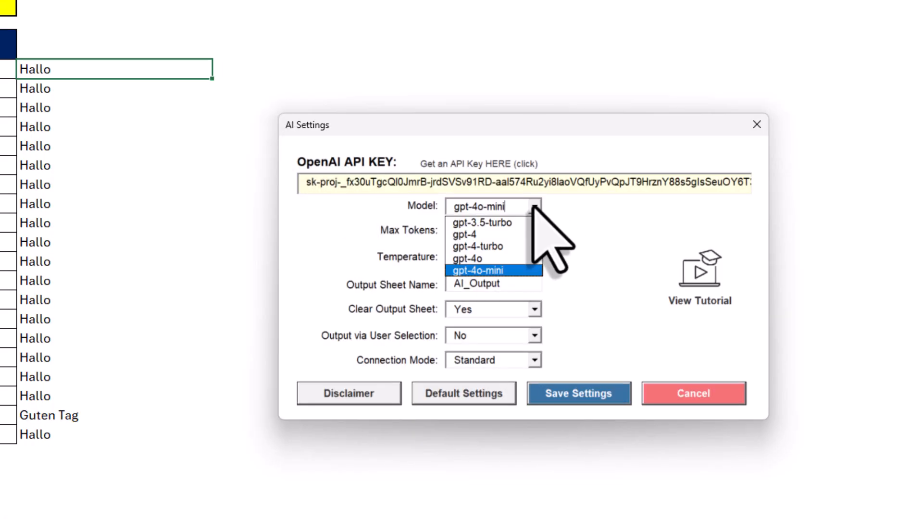
{"action": "left_click", "coordinate": [478, 270]}
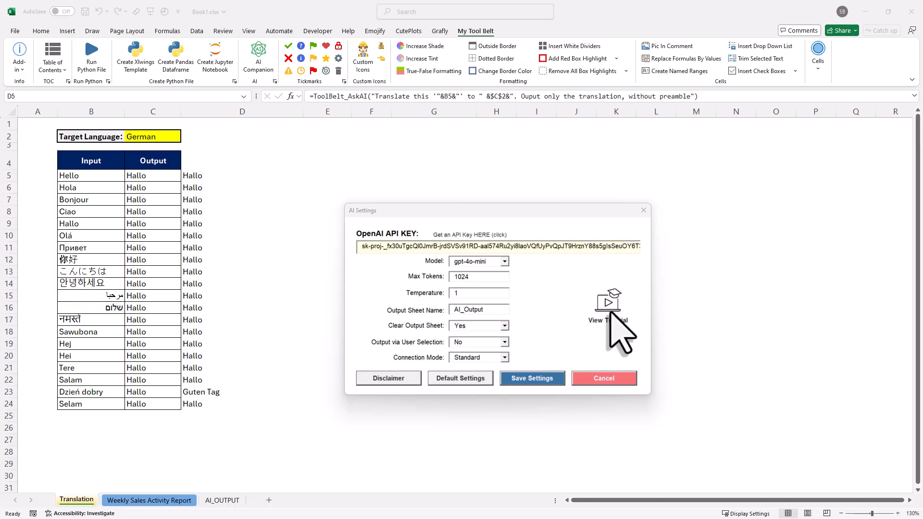
{"action": "left_click", "coordinate": [607, 319]}
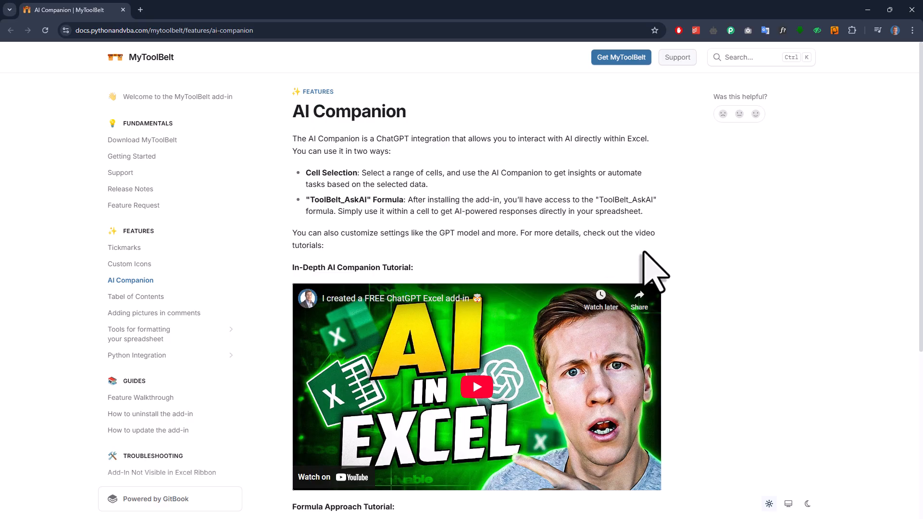
{"action": "scroll", "scroll_direction": "down", "scroll_amount": 3}
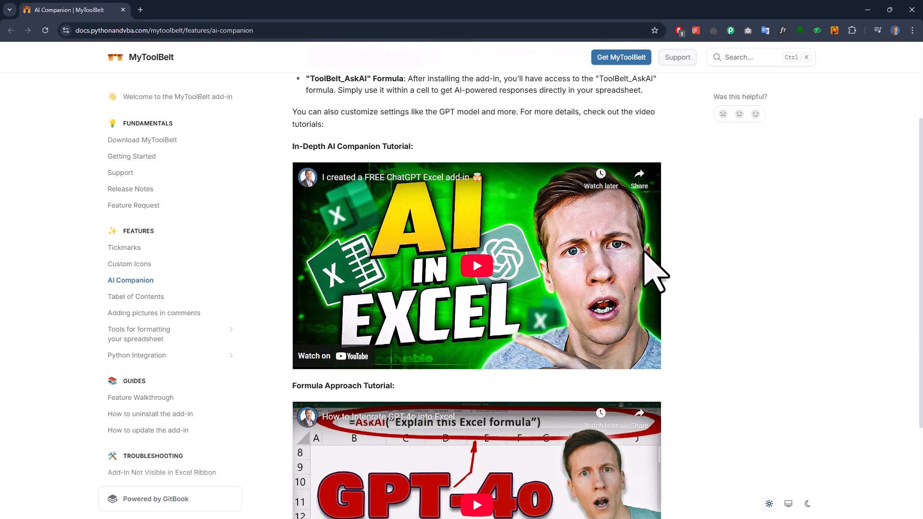
{"action": "scroll", "scroll_direction": "down", "scroll_amount": 3}
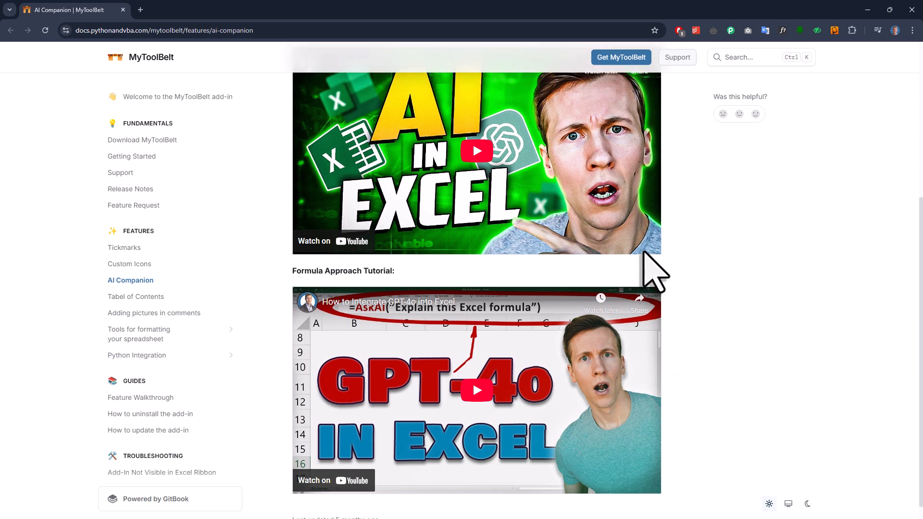
{"action": "scroll", "scroll_direction": "up", "scroll_amount": 3}
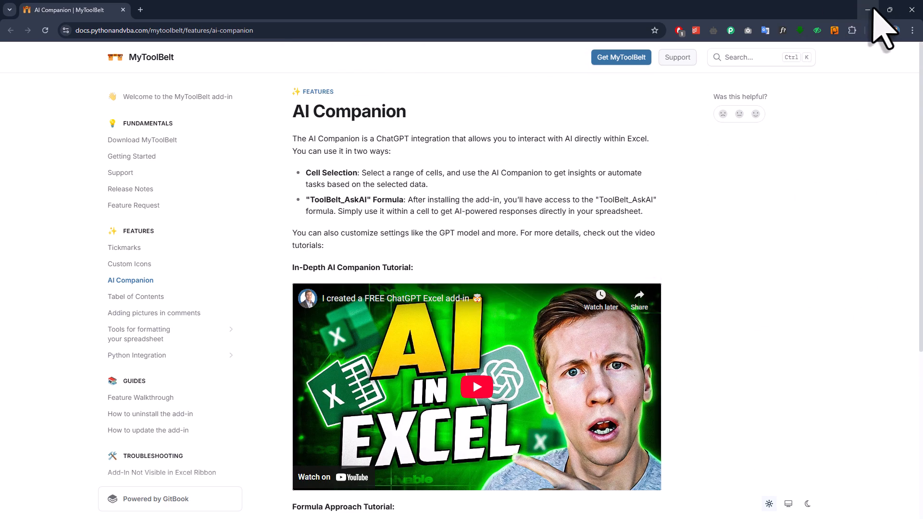